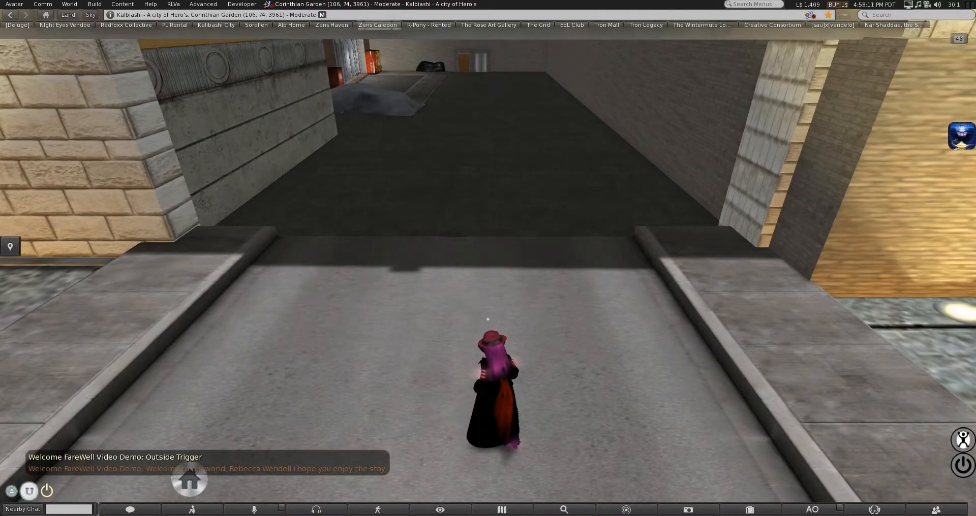
Step: Rez a small cube beside the avatar with its empty Contents shown in the build editor
click(130, 509)
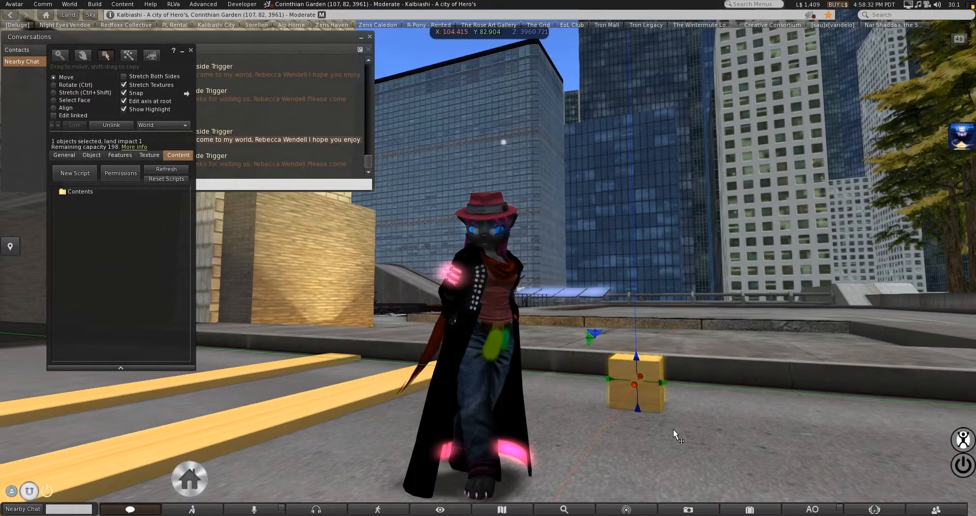
Step: Raise the cube into the air, name it Visitor Greeter, and add a new script to its contents
drag(634, 384, 631, 205)
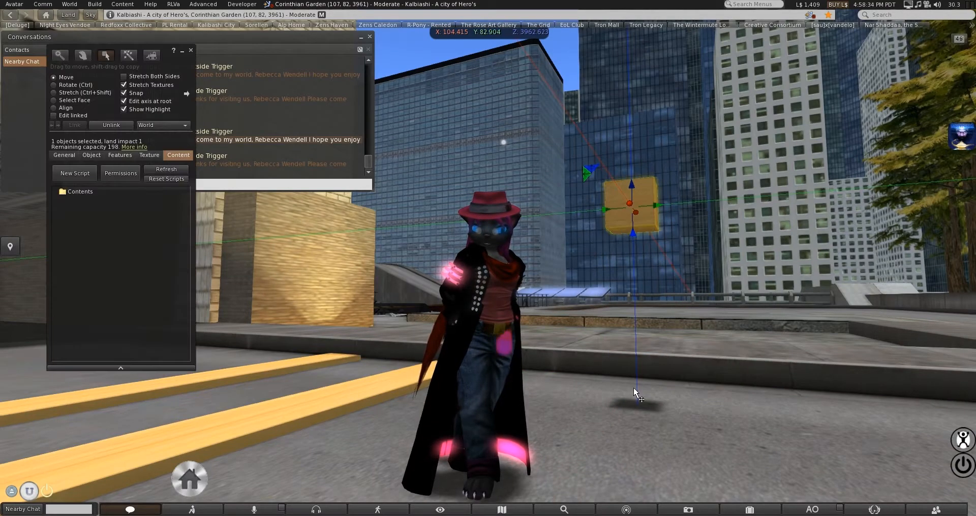
click(63, 155)
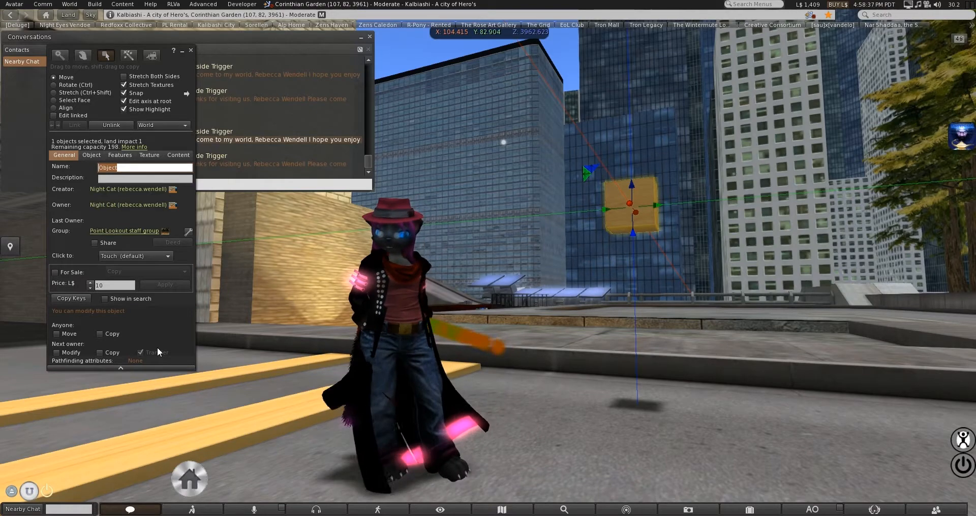
text(Visitor)
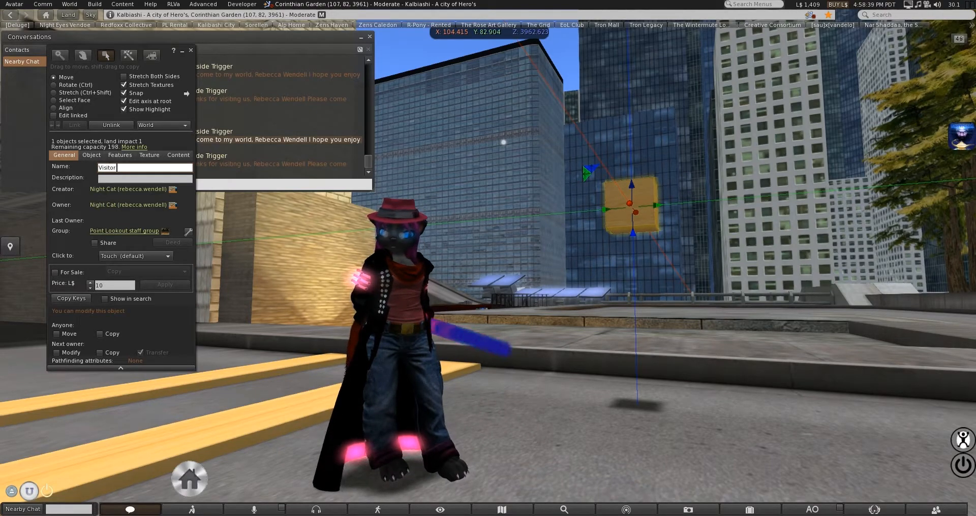
text(Greeter)
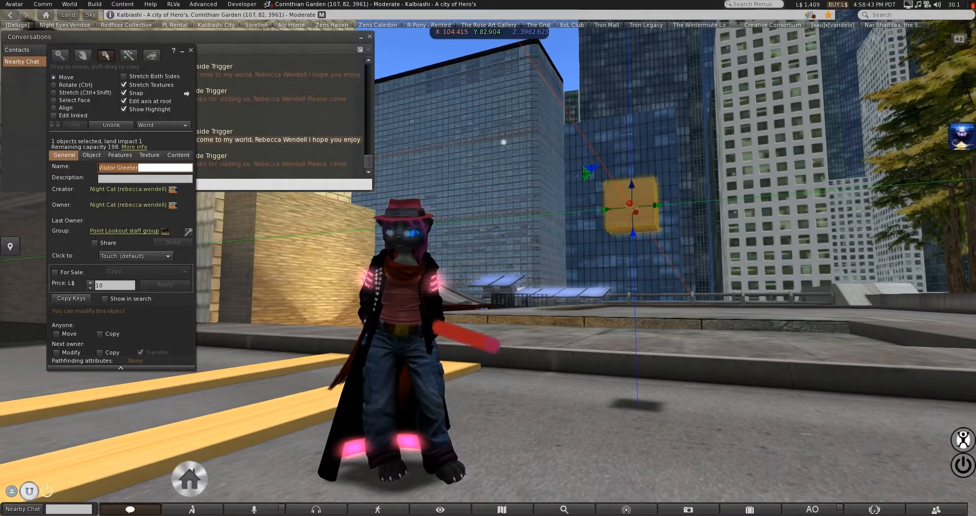
click(178, 155)
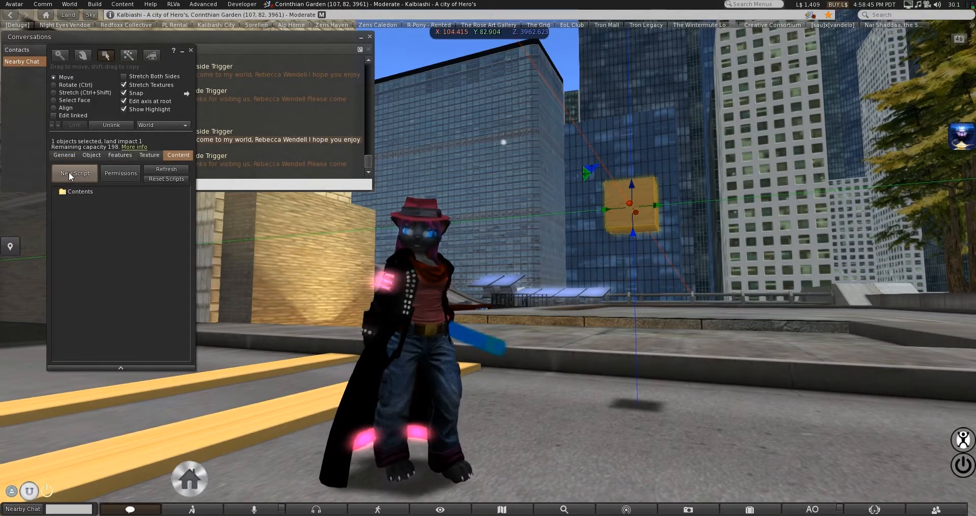
click(74, 173)
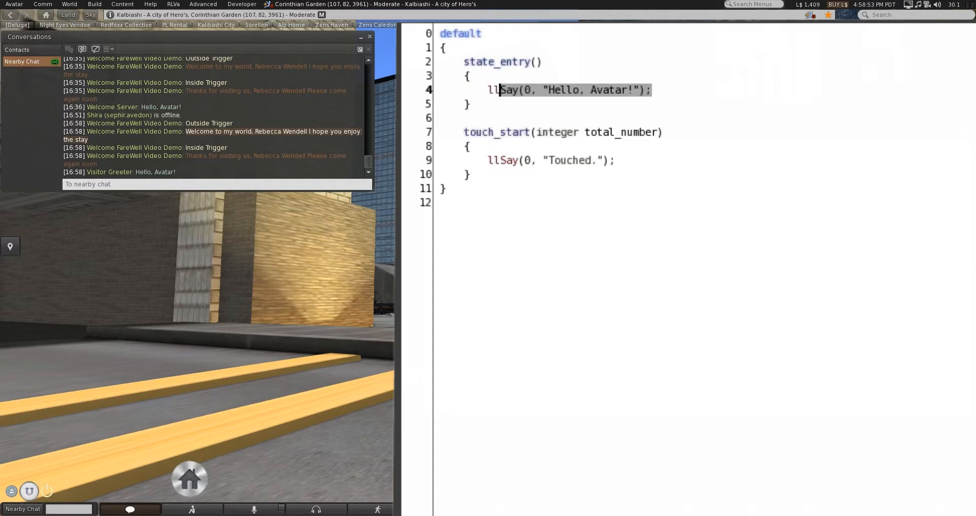
Step: Start an llListen(-100, ...) call in state_entry and check the trigger object's name in its properties
text(llListe)
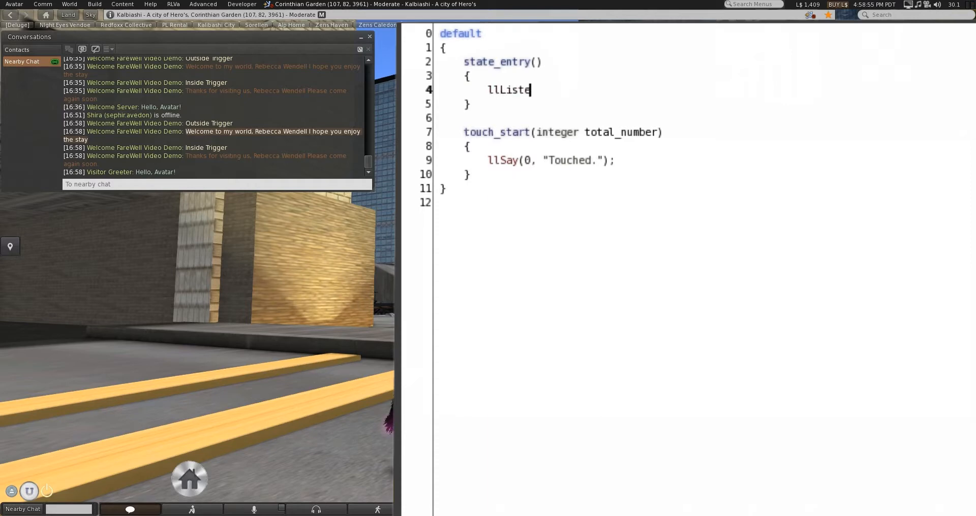
text(n()
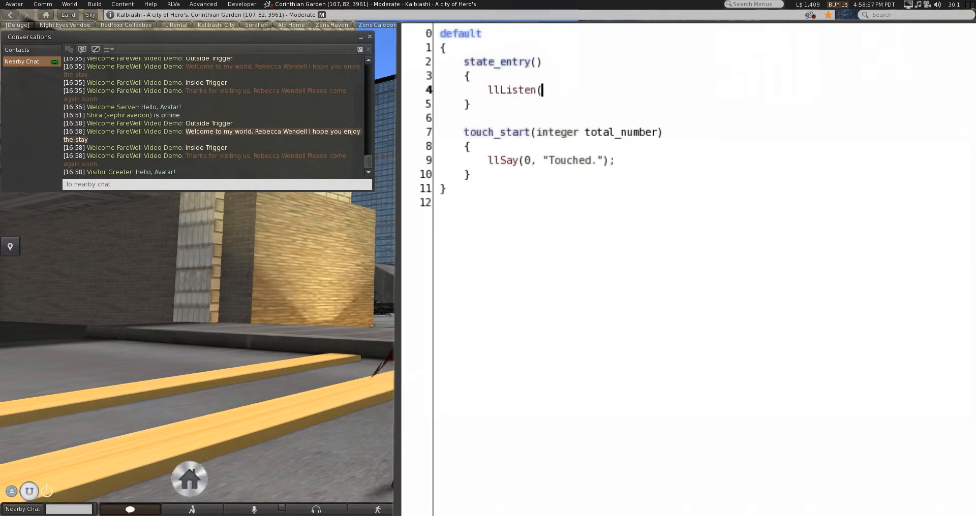
text(-100,)
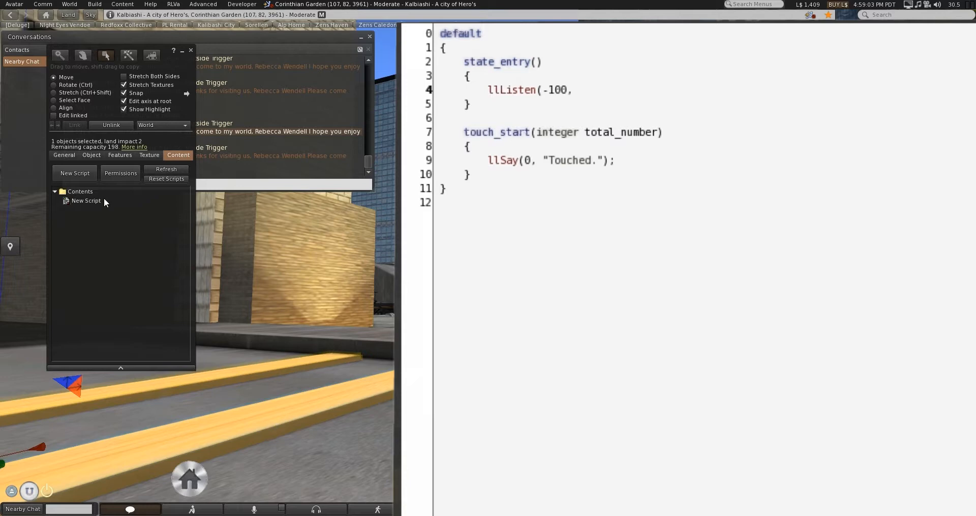
click(64, 155)
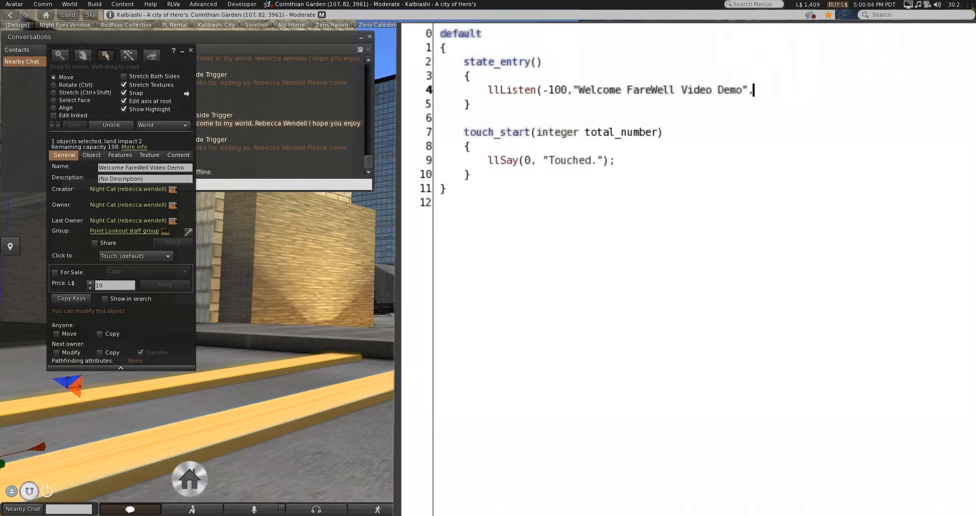
Step: Complete the listen with NULL_KEY and an empty message, mirrored on channel 100
text(,"")
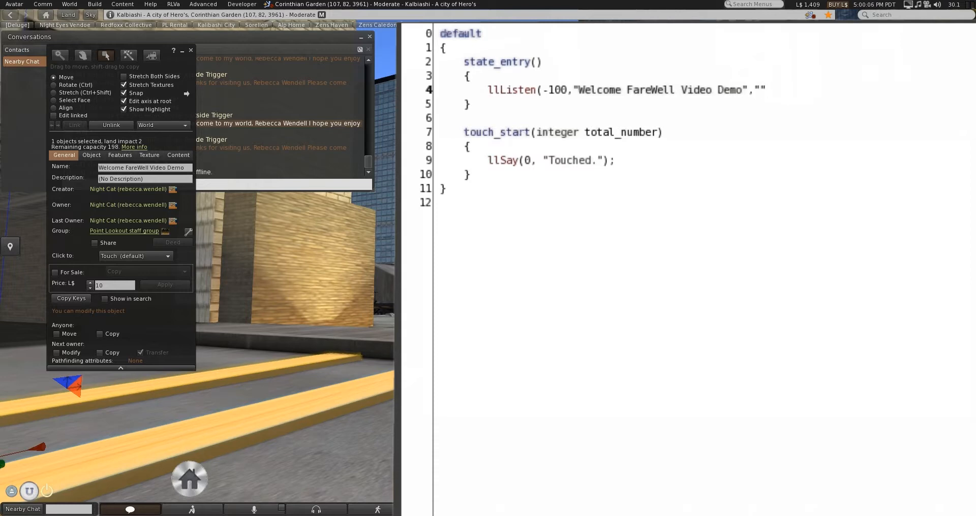
text(NU)
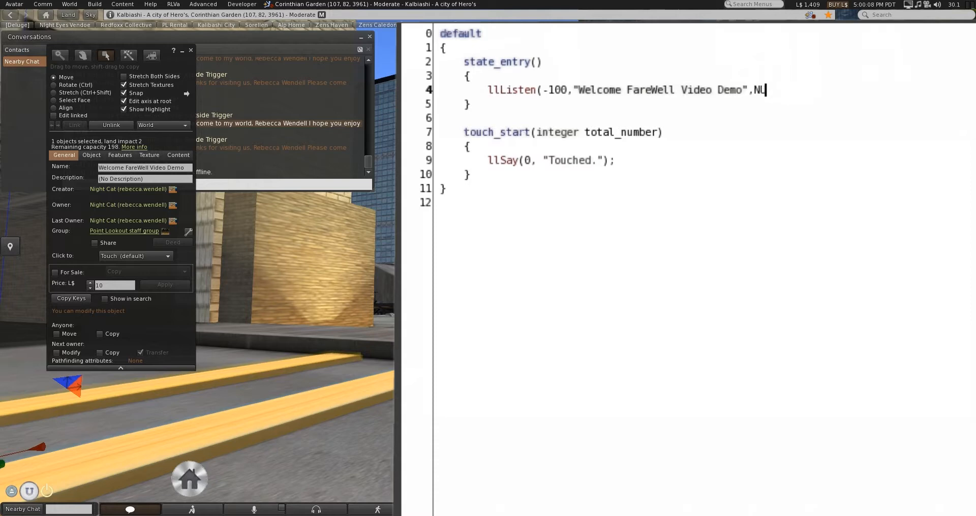
text(LL_KEY)
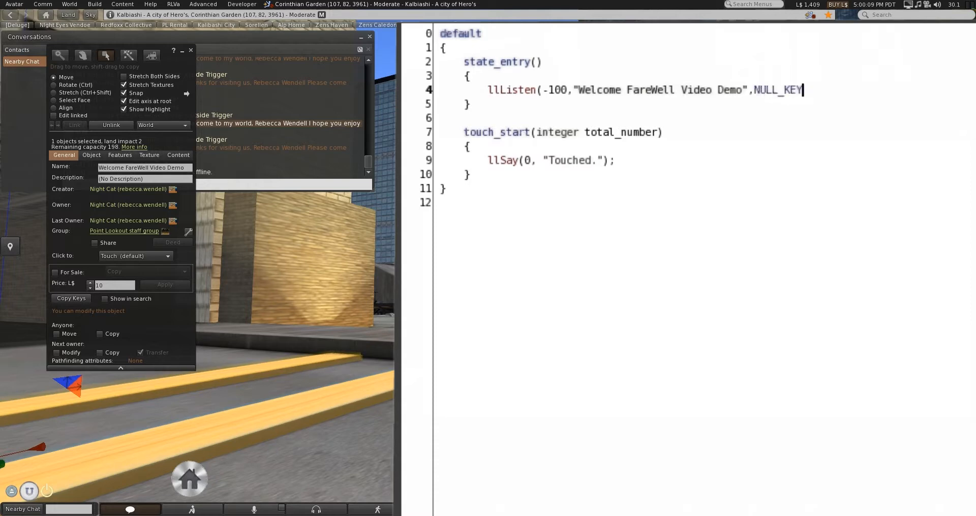
text(.)
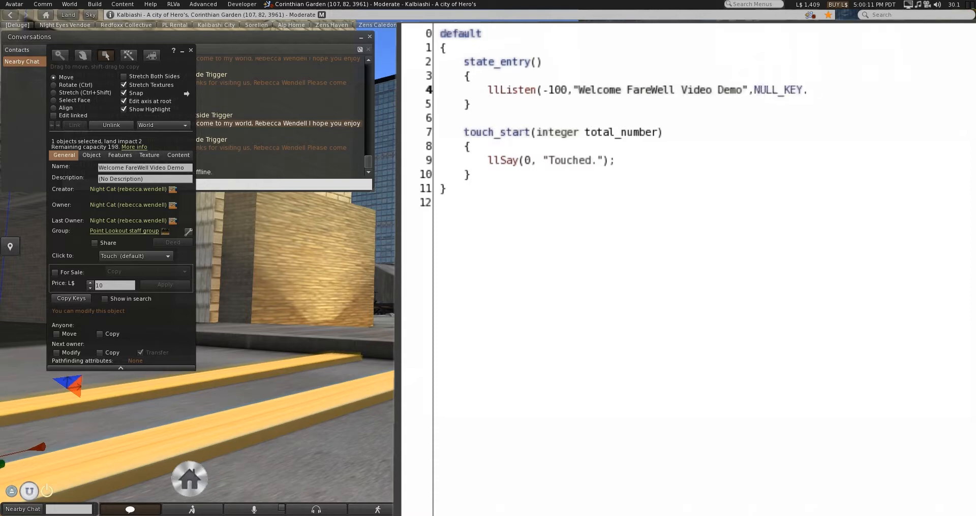
text("");)
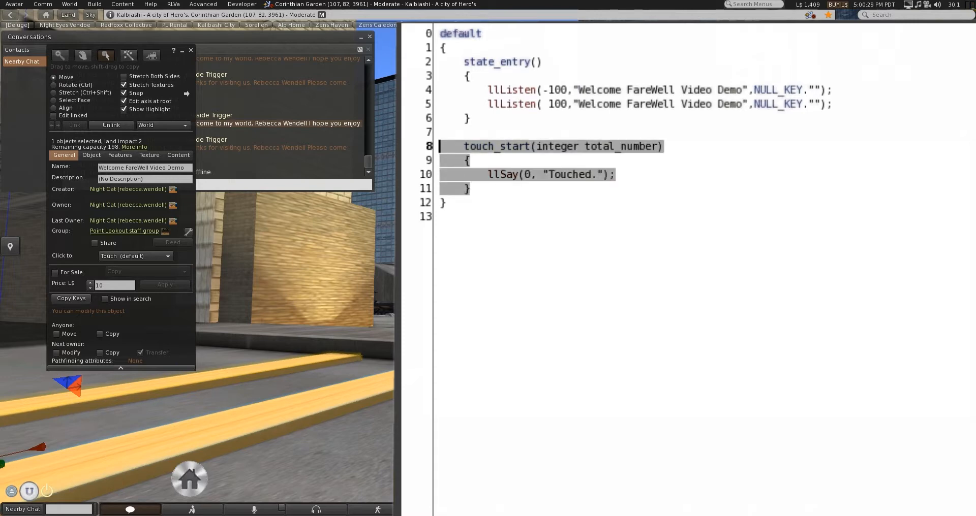
Step: Replace touch_start with a listen(integer chan, string what, key who, string msg) event
key(Delete)
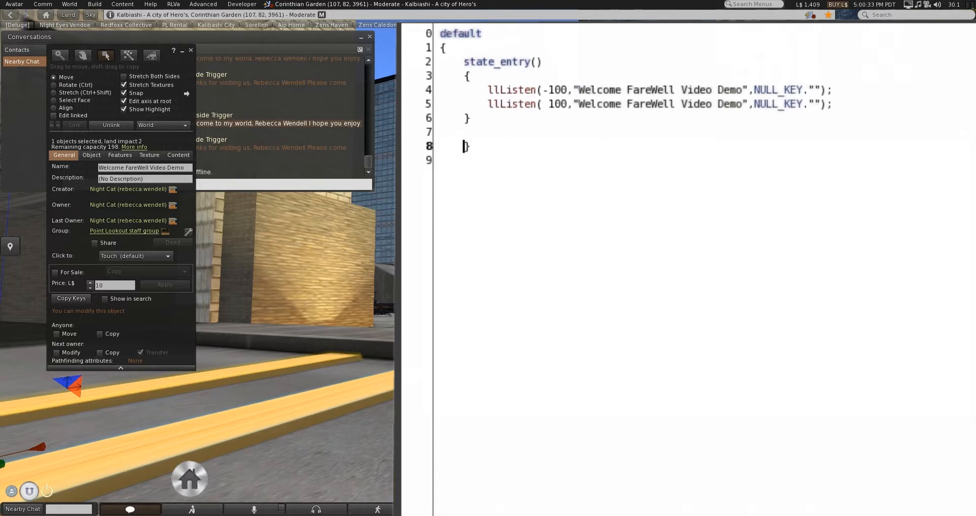
text(listen(integer ch)
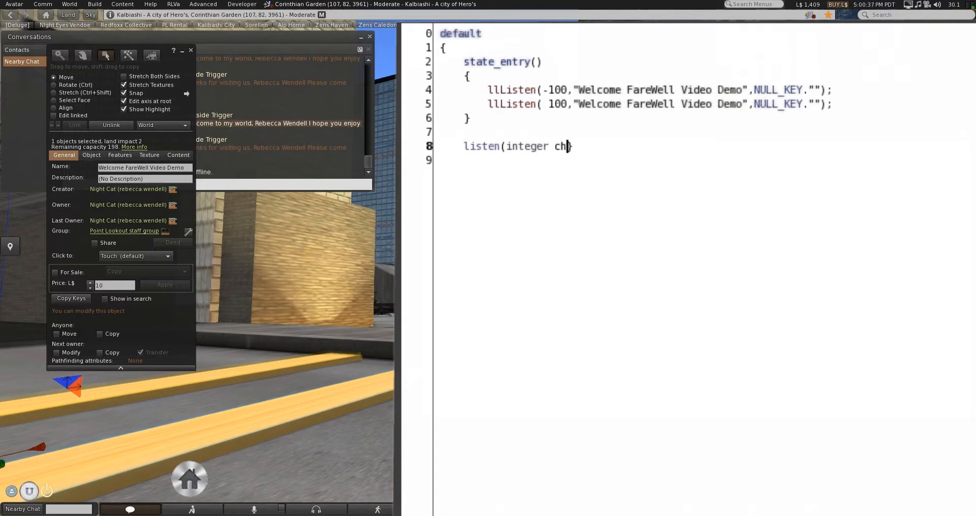
text(an, ke)
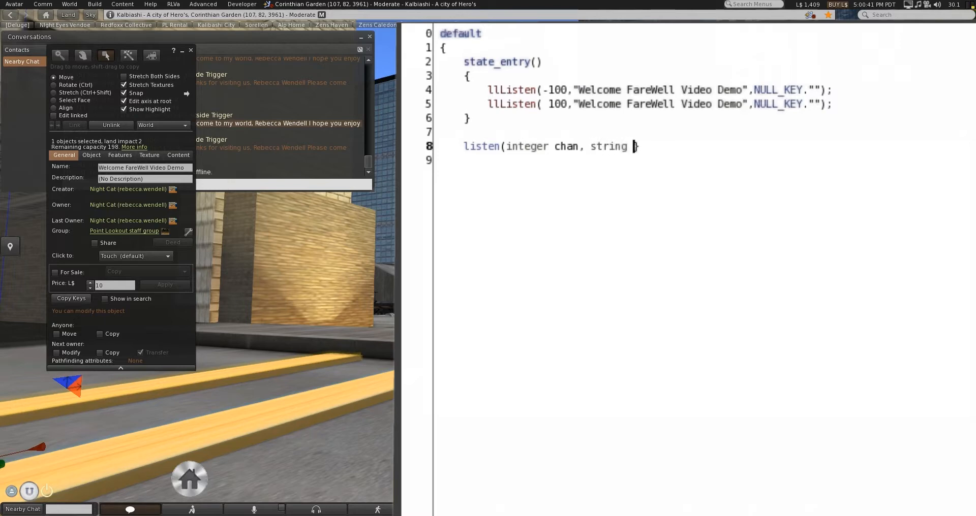
text(what, key who, string msg)
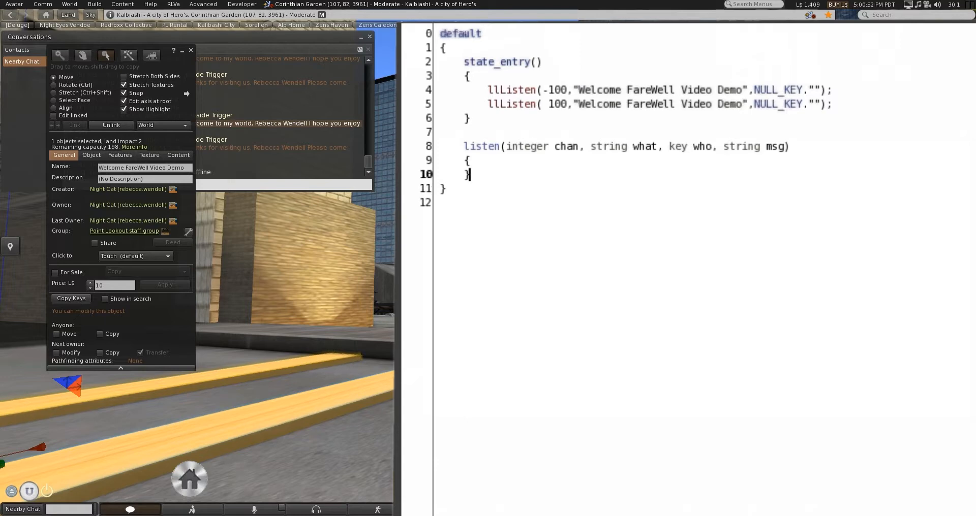
key(Return)
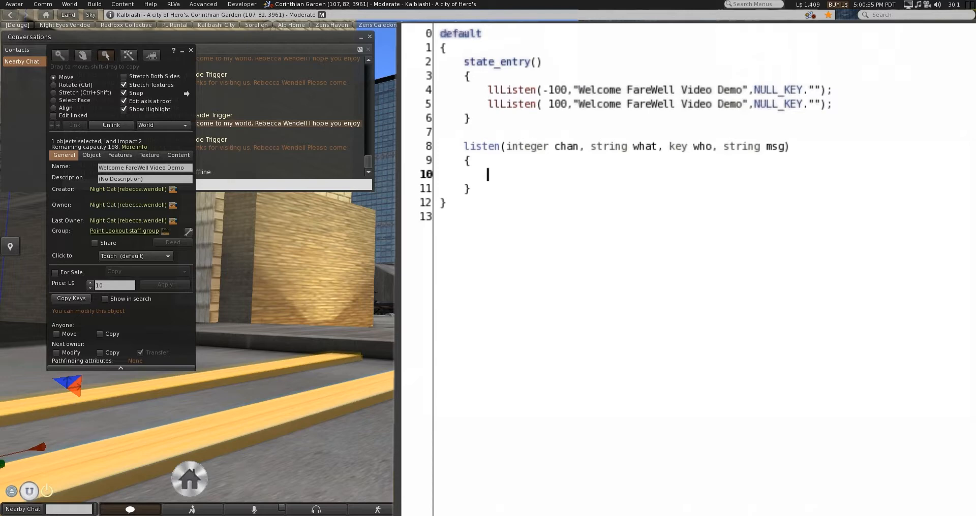
Step: Add if(chan == -100) and else if(chan == 100) branches inside the listen handler
text(if(chan)
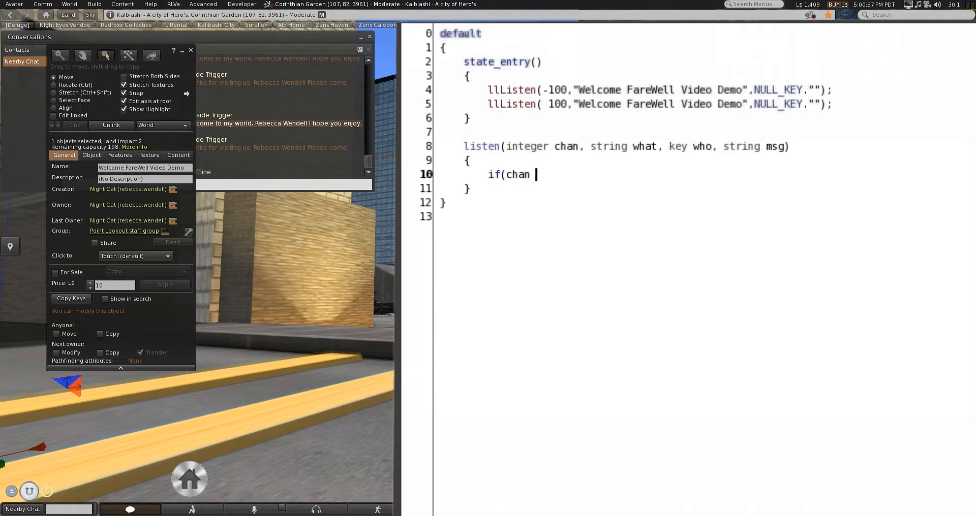
text(== -100)
text(else)
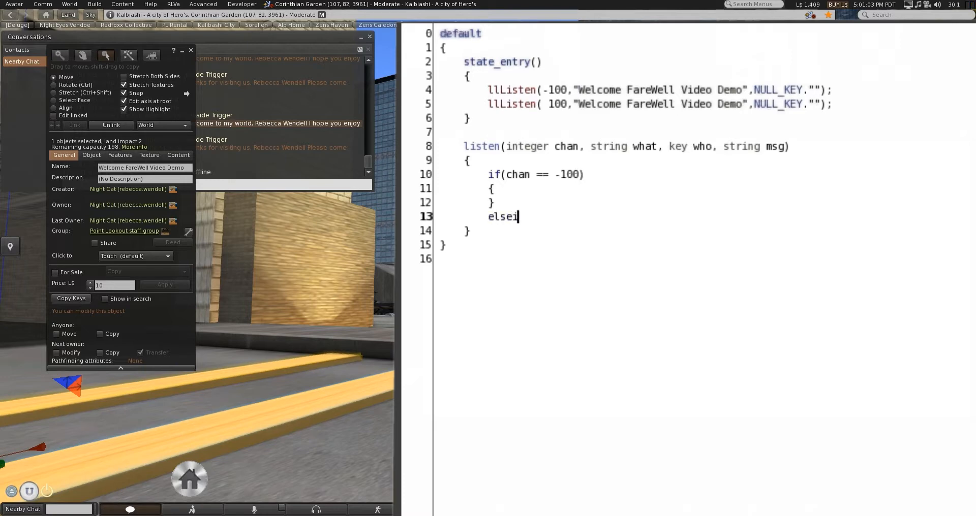
text(if(chan)
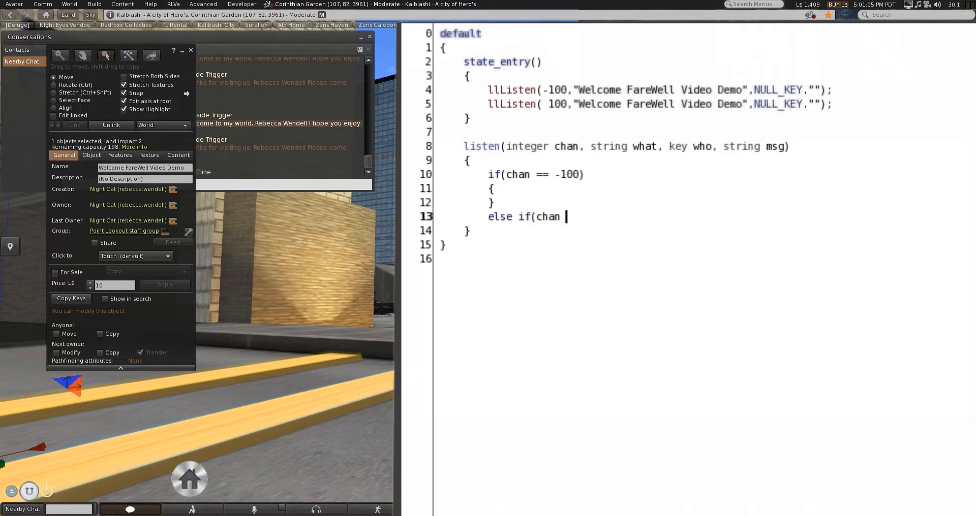
text(== 100))
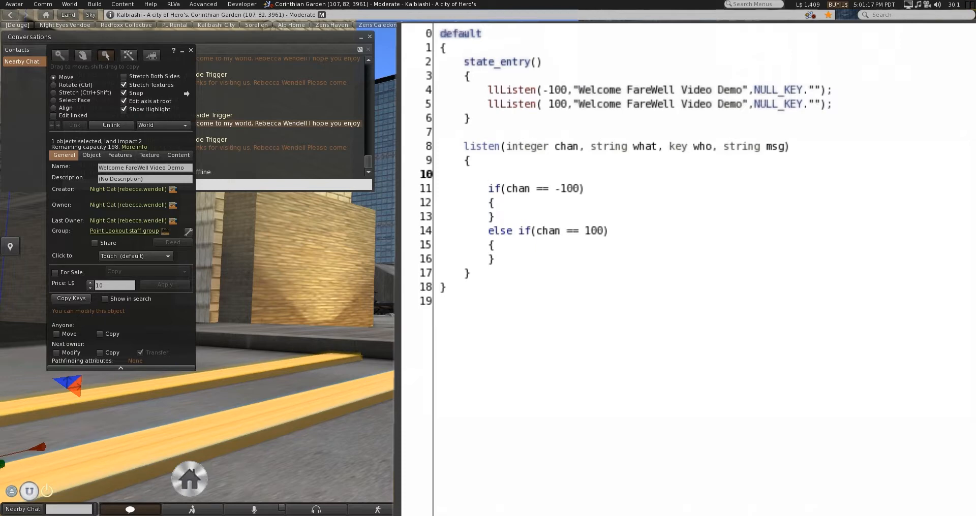
Step: Declare key whoto; at the top of the listen handler, then return to the viewer
text(key)
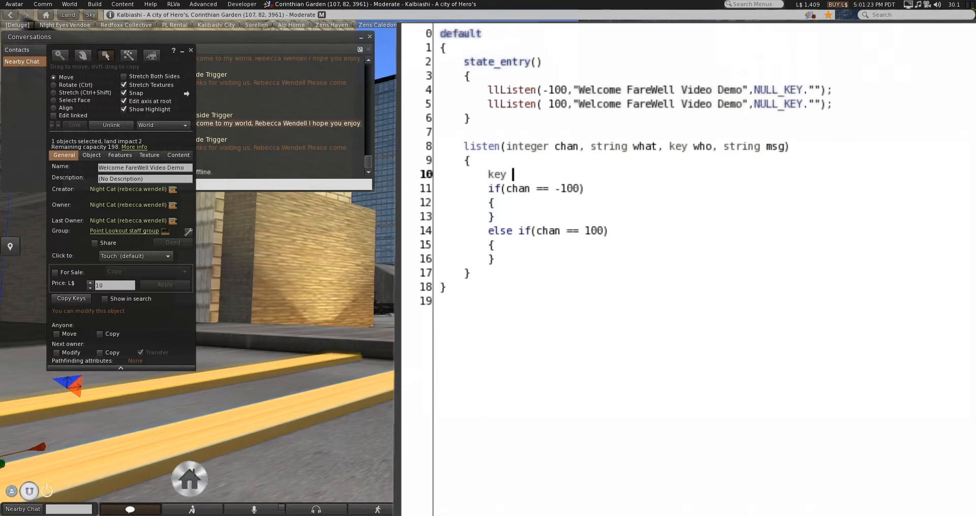
text(whoto)
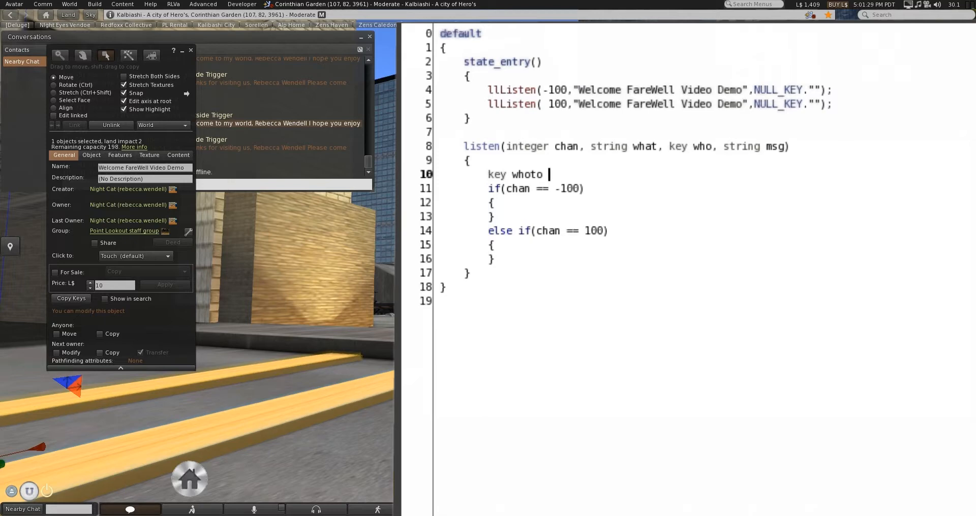
text(;)
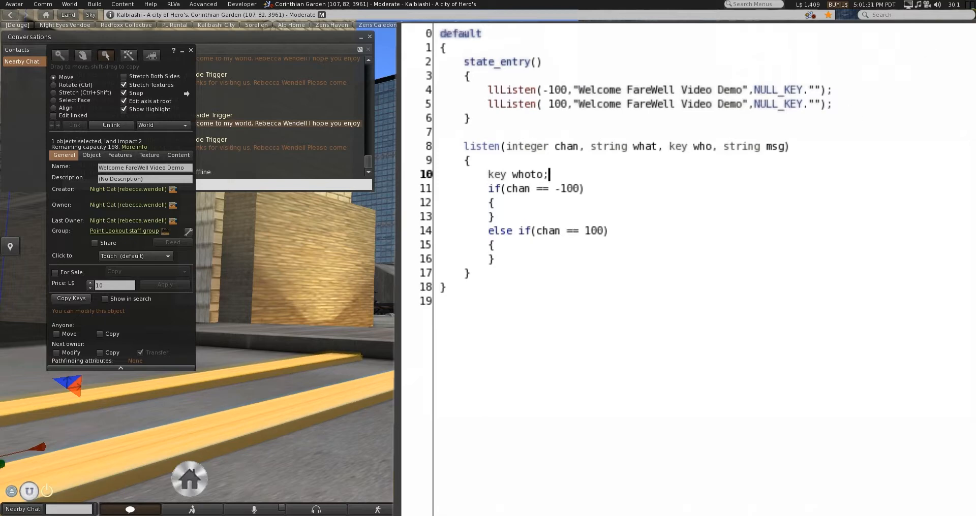
click(494, 216)
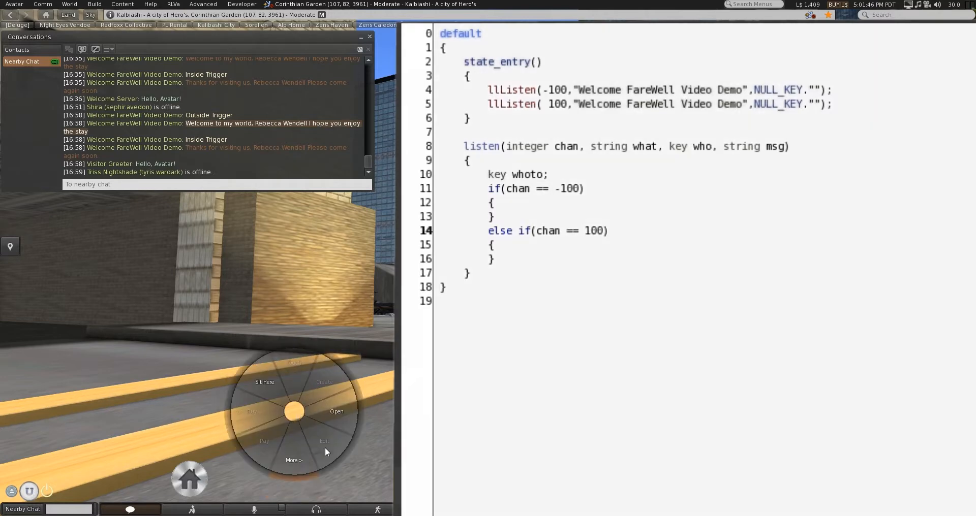
Step: Bring up the trigger object's New Script from its contents alongside the greeter code
click(324, 440)
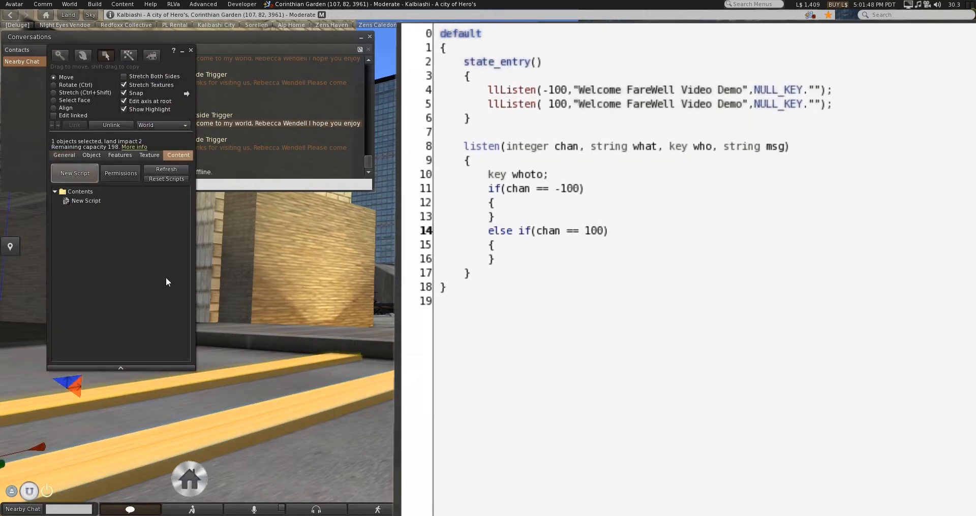
double_click(86, 200)
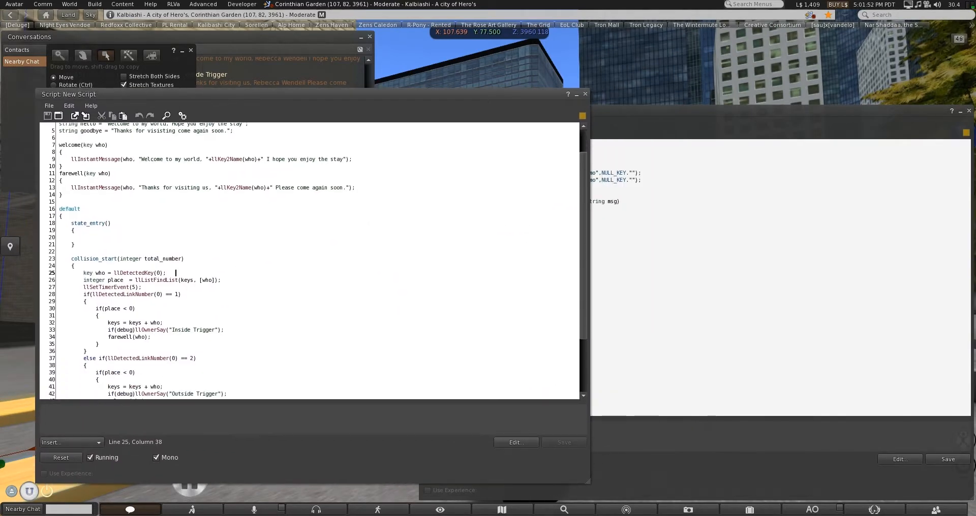
scroll(down, 3)
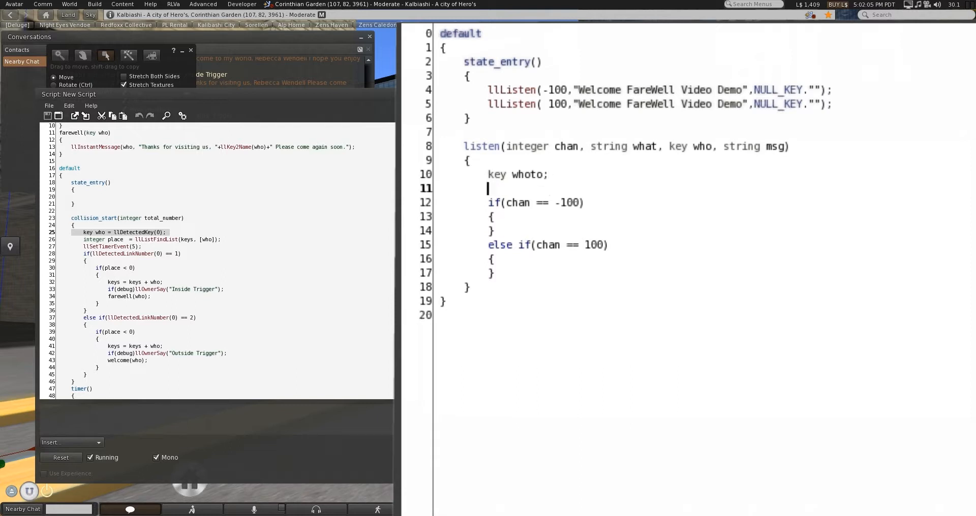
Step: Add string name = llKey2Name(whoto); above the channel branches
text(string)
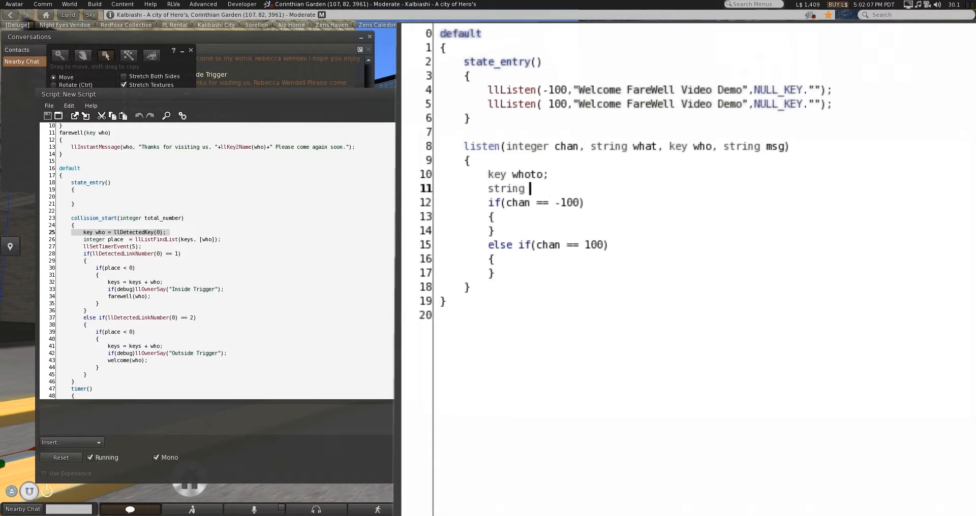
text(name =)
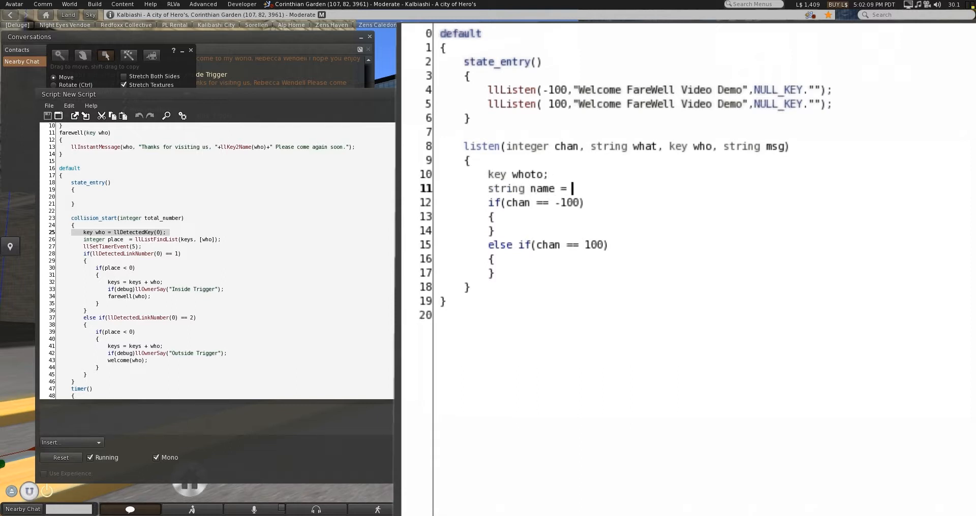
text(llKe)
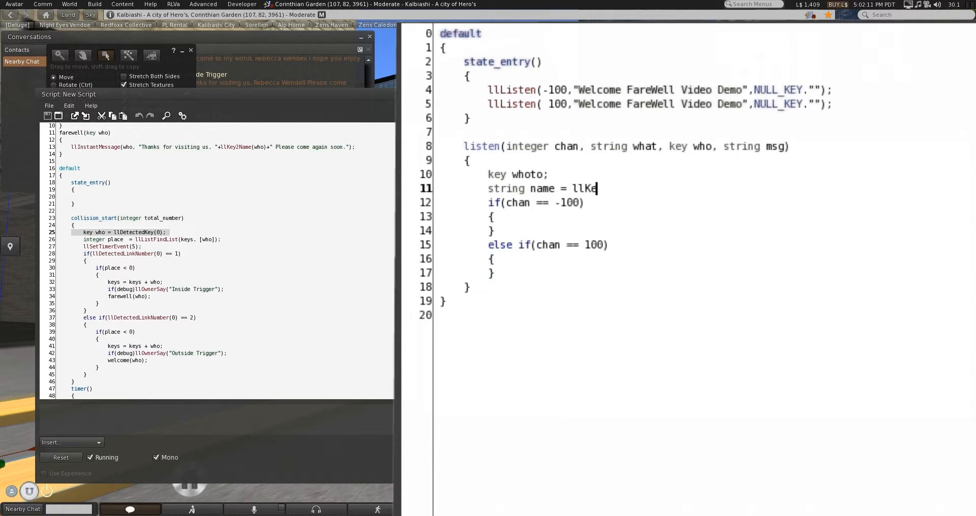
text(y2Name)
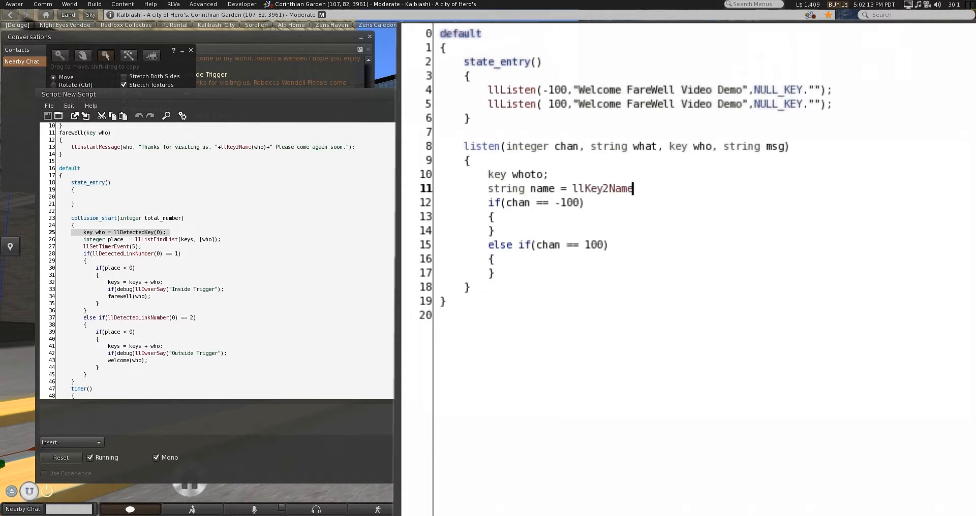
text(()
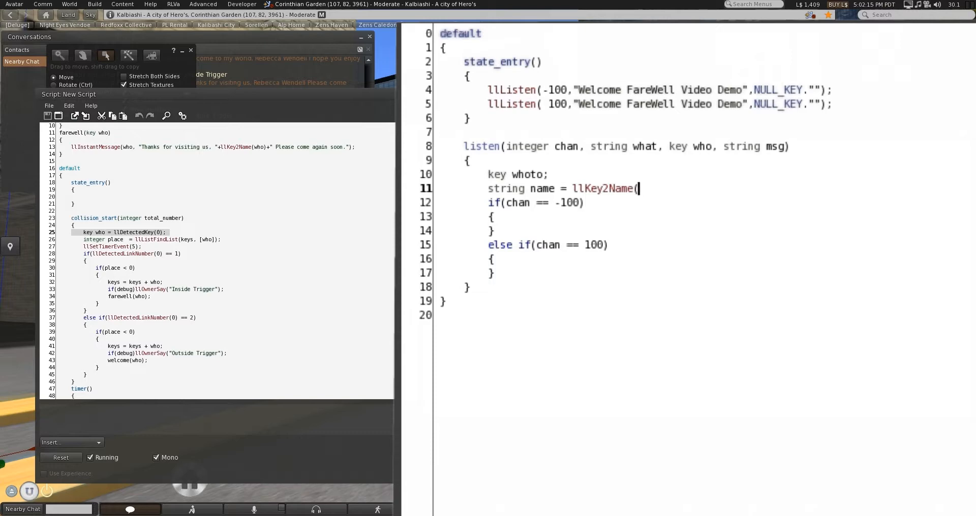
text(whoto))
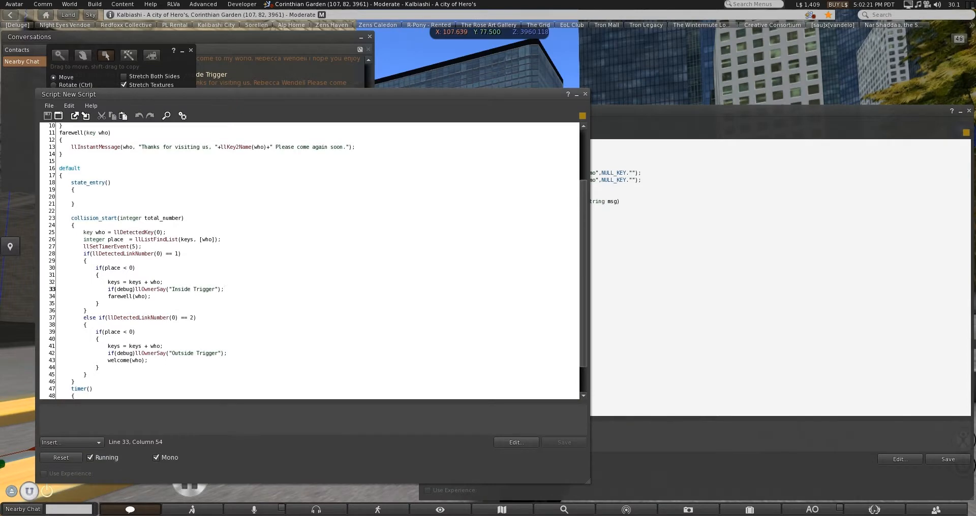
scroll(down, 3)
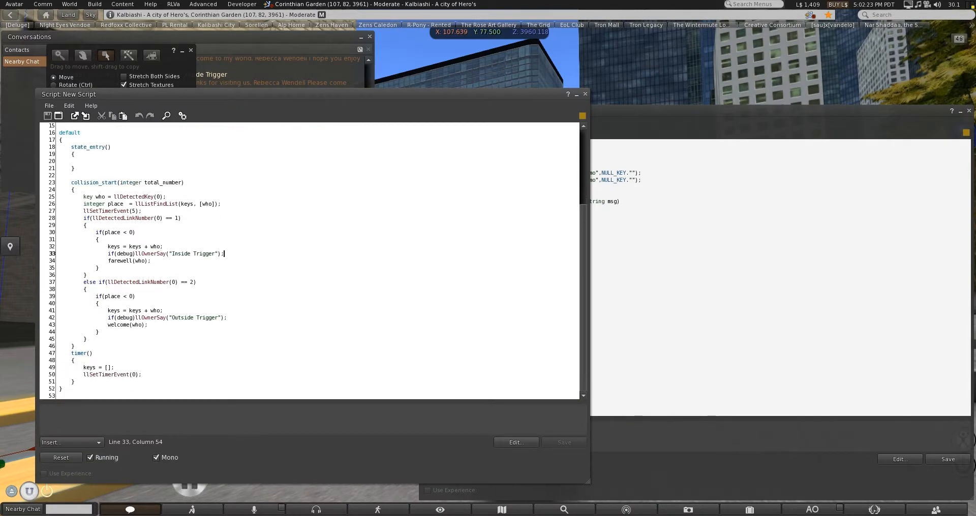
scroll(up, 3)
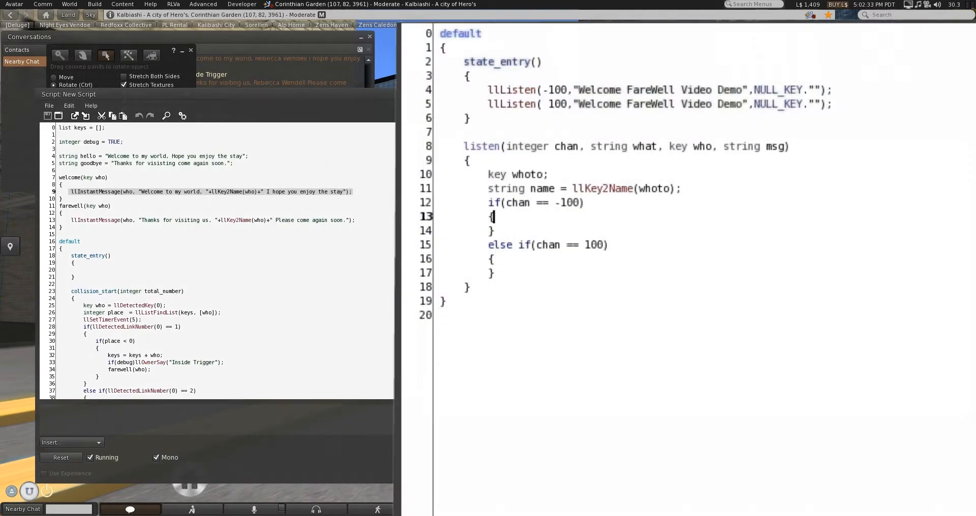
Step: IM whoto a welcome on -100 and a farewell on 100, using name in both messages
text(llInstantMessage(who, "Welcome to my world, "+llKey2Name(who)+" I hope you enjoy)
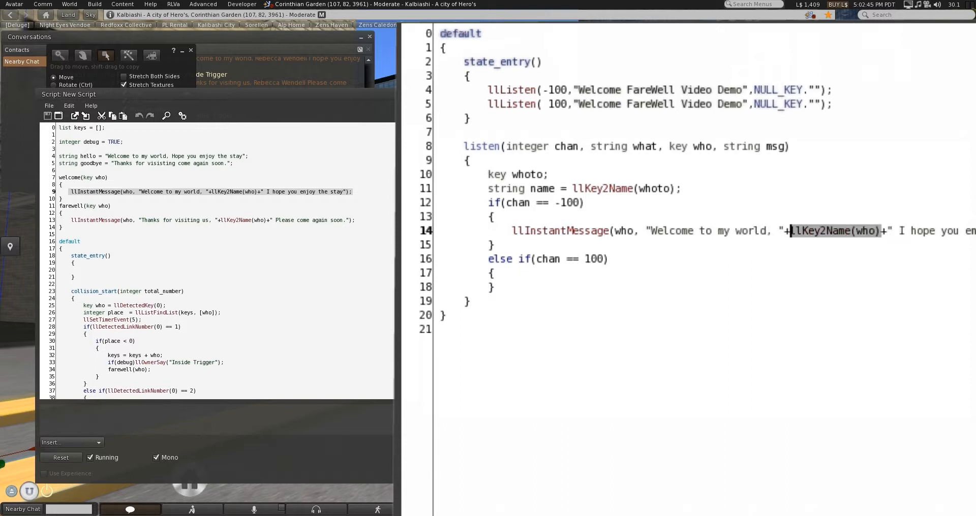
text(name)
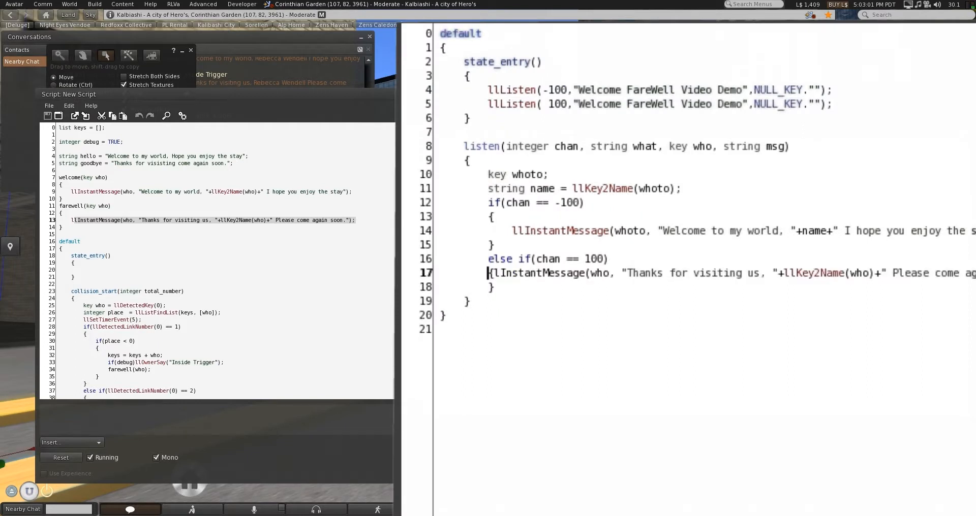
key(Return)
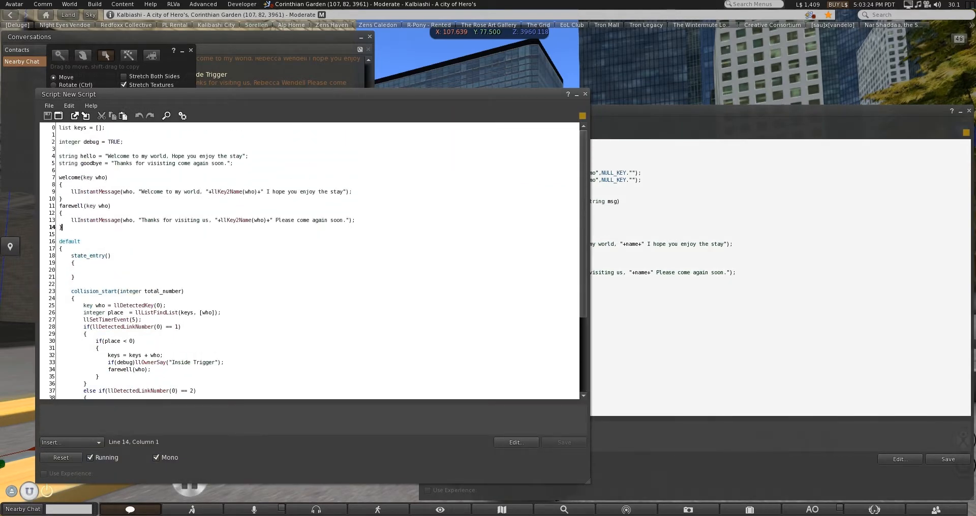
Step: Delete the greeting strings, welcome/farewell functions and the farewell call, leaving a new line after Inside Trigger
drag(61, 227, 58, 148)
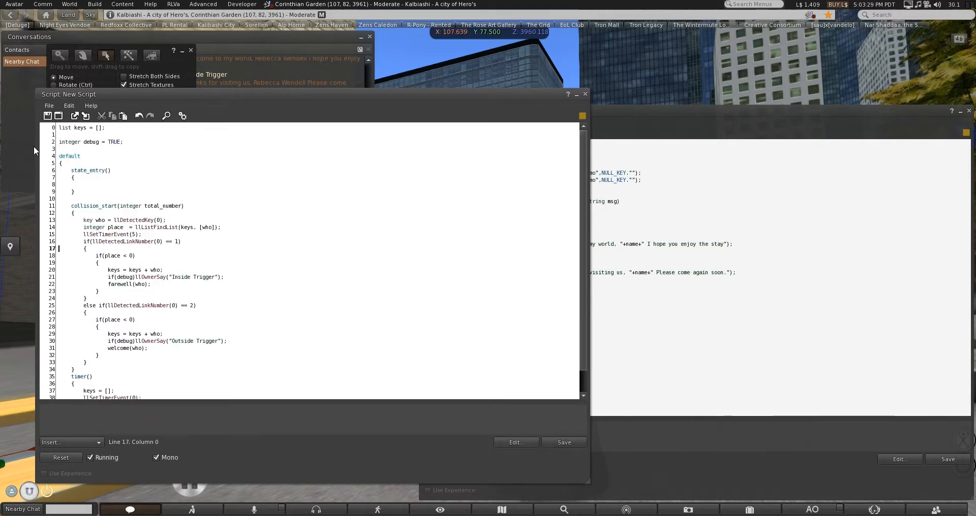
drag(58, 247, 59, 291)
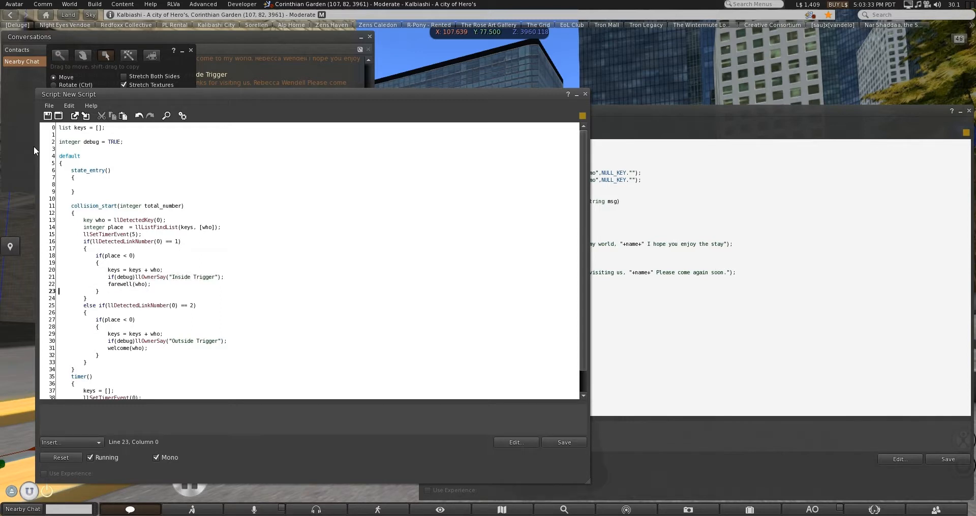
drag(105, 277, 150, 284)
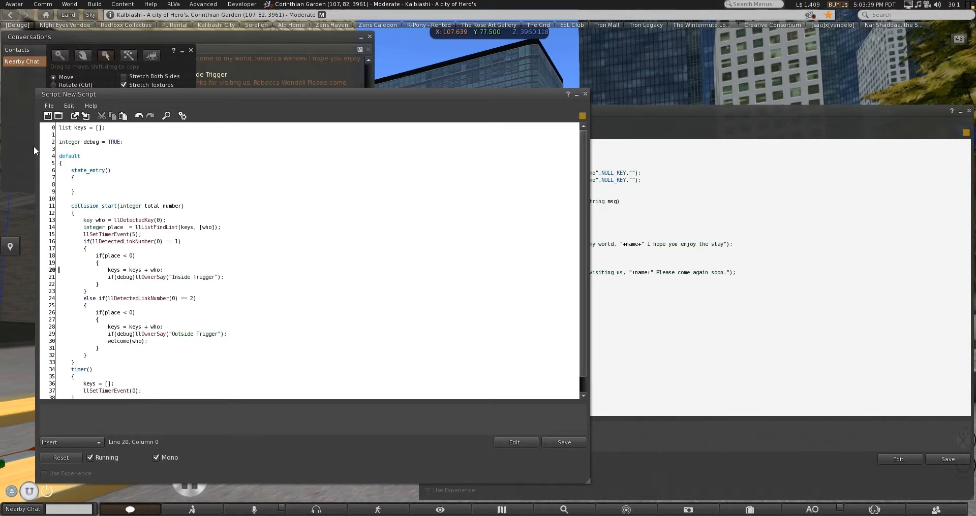
click(225, 277)
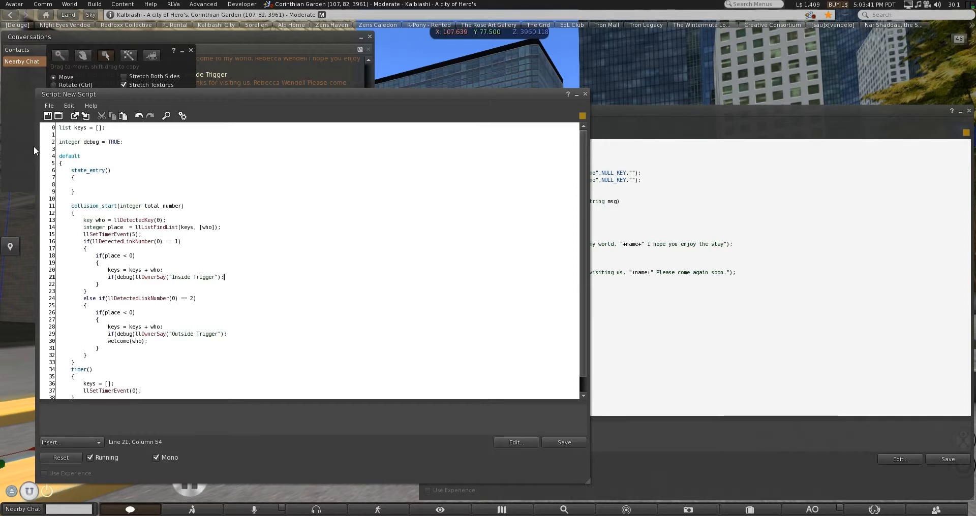
key(Return)
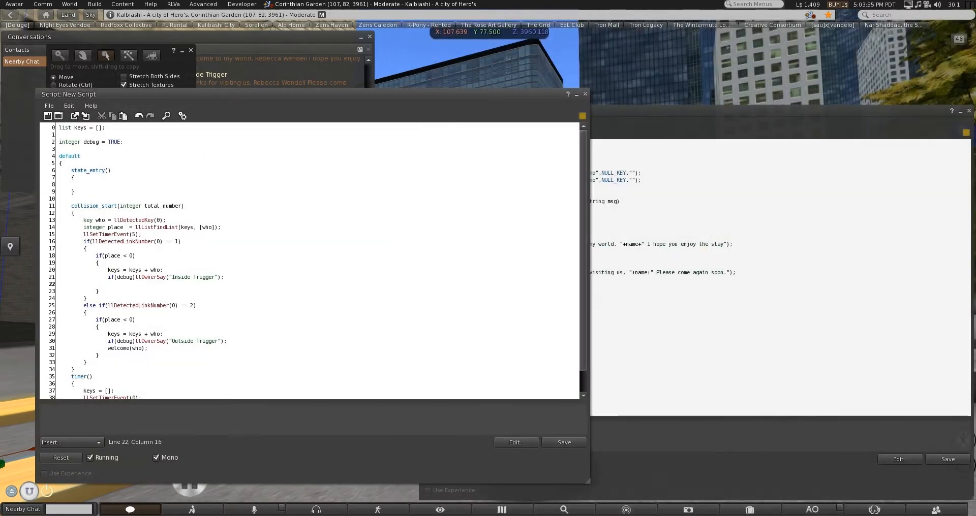
Step: Have the trigger llRegionSay the visitor's key on channel 100 inside and -100 outside
text(llRegionSay()
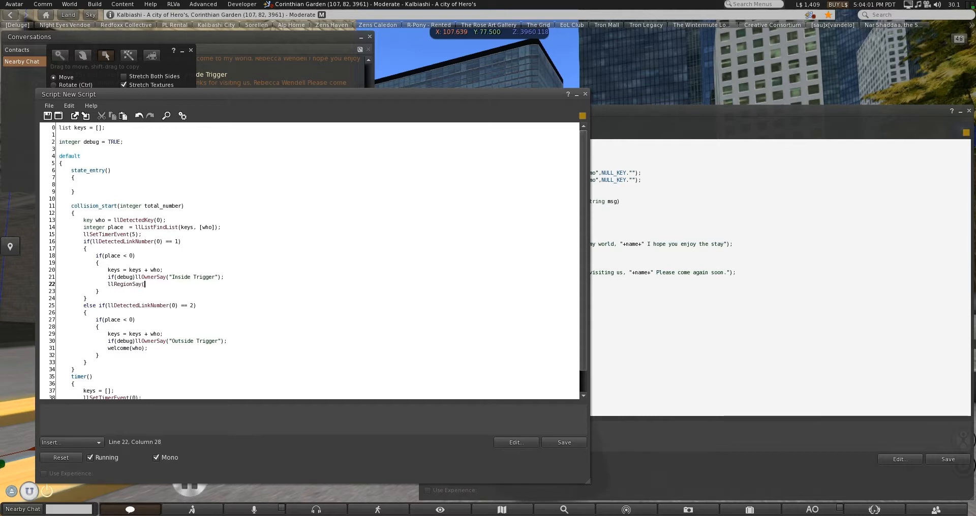
text(100.)
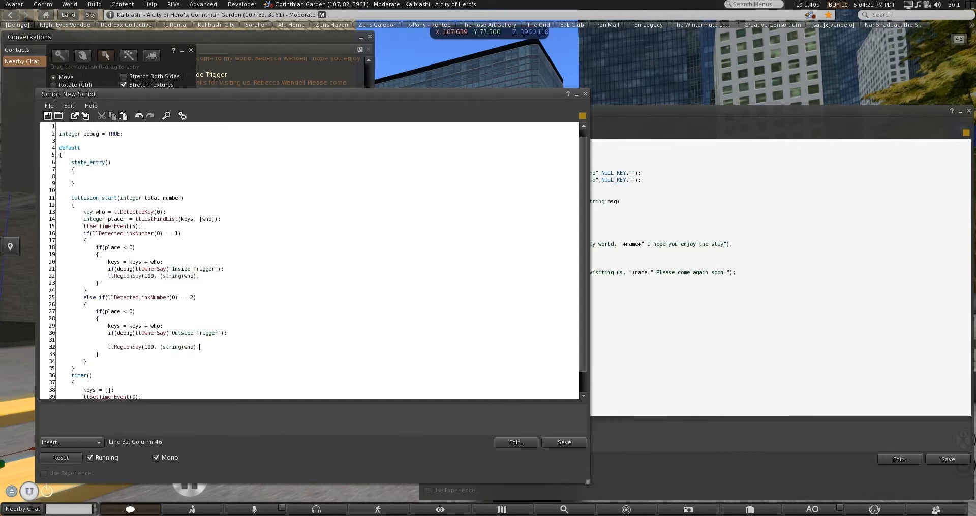
click(142, 347)
text(-)
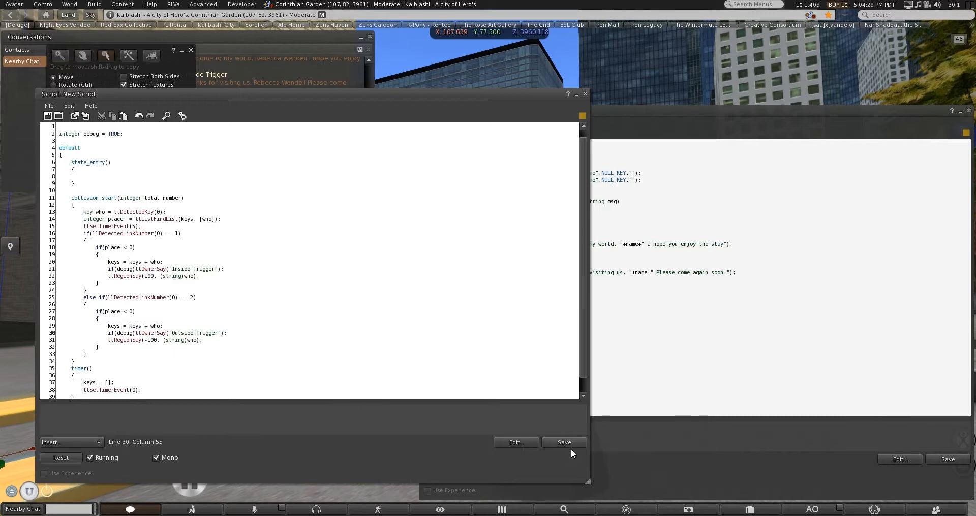
Step: Save the trigger script, confirm it compiles, and close its editor
click(563, 442)
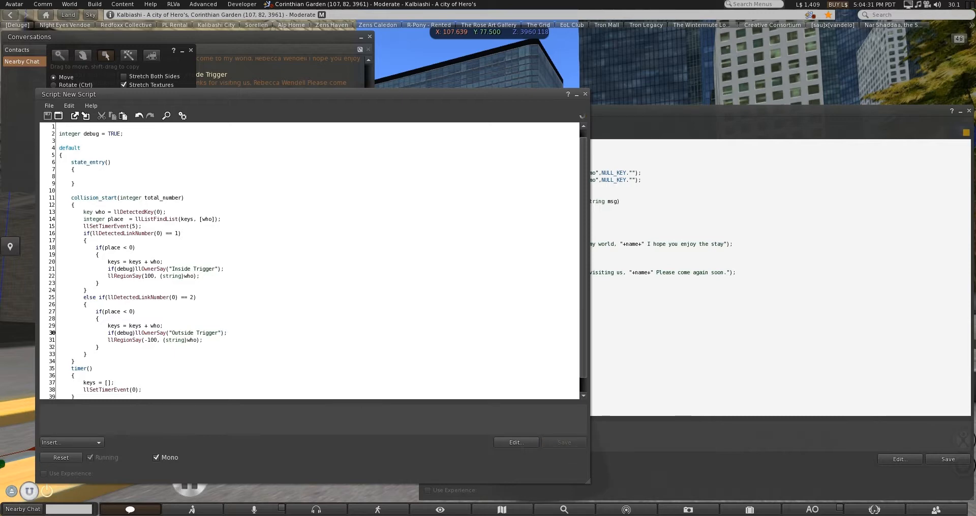
click(563, 443)
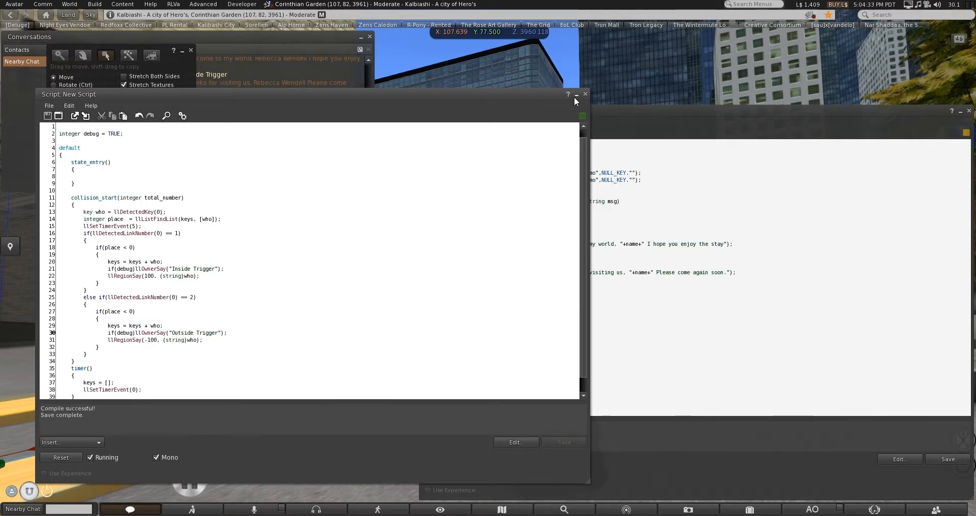
click(585, 94)
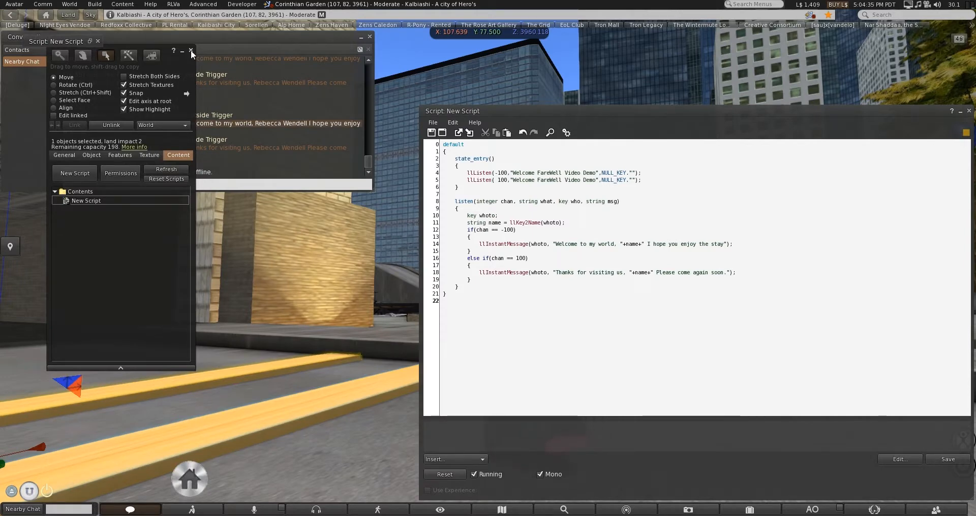
Step: Review the trigger's llRegionSay(100…) line, then switch to the greeter's listen script
click(191, 51)
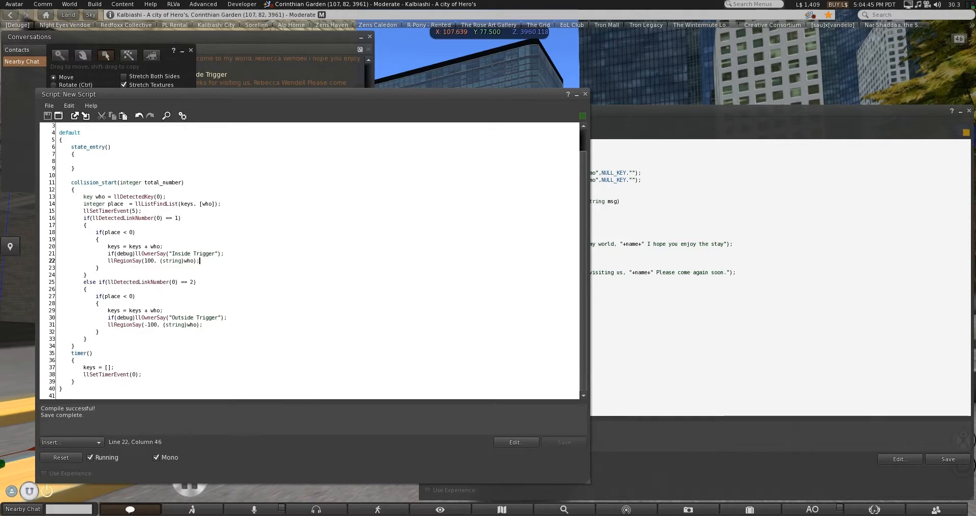
scroll(up, 3)
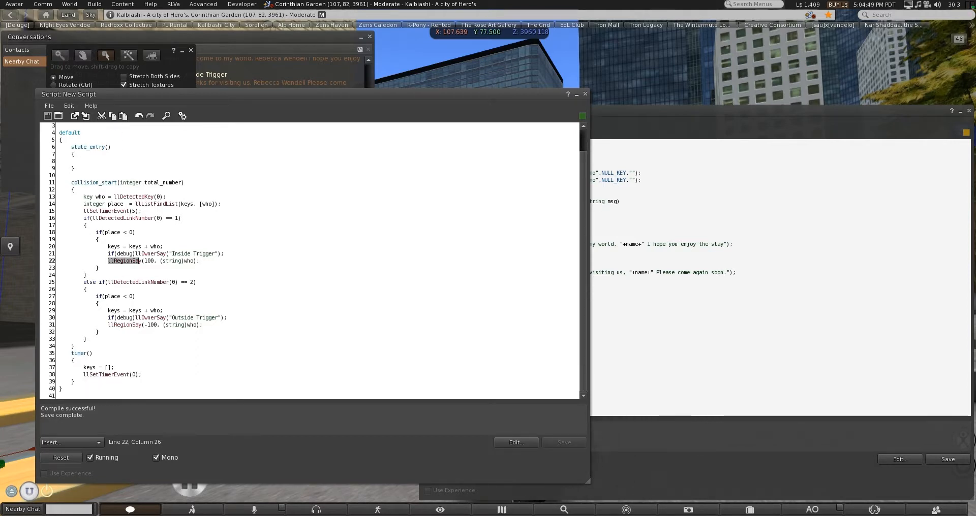
click(98, 267)
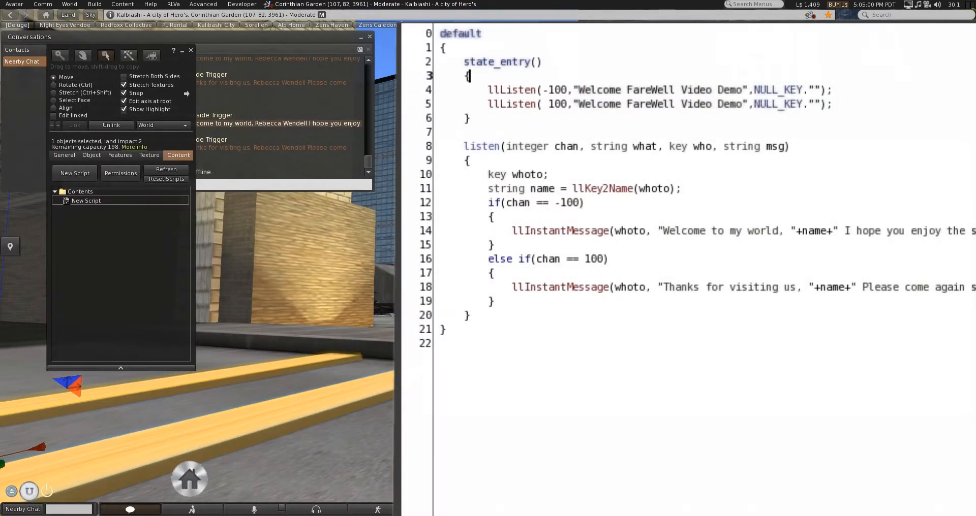
Step: Change line 10 to 'key whoto = msg;' in the listen handler and save the script
drag(488, 175, 495, 301)
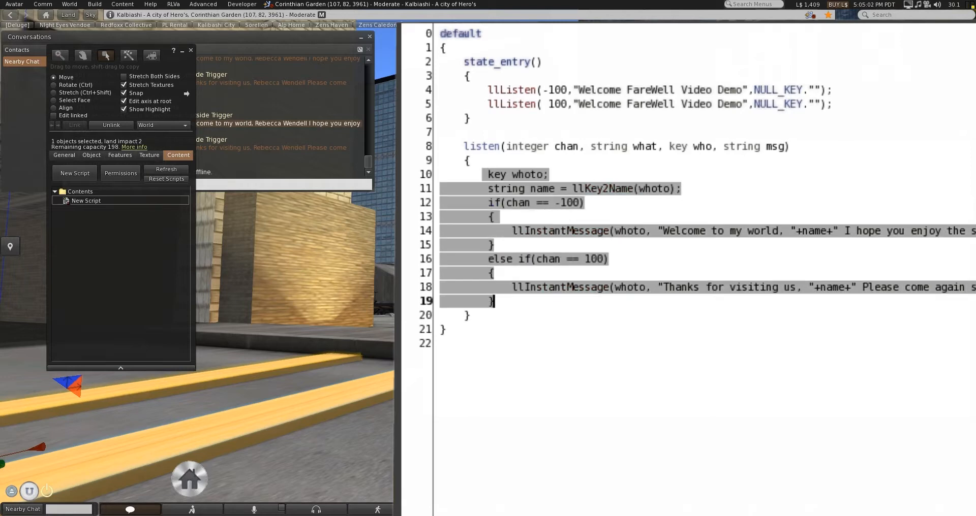
click(470, 174)
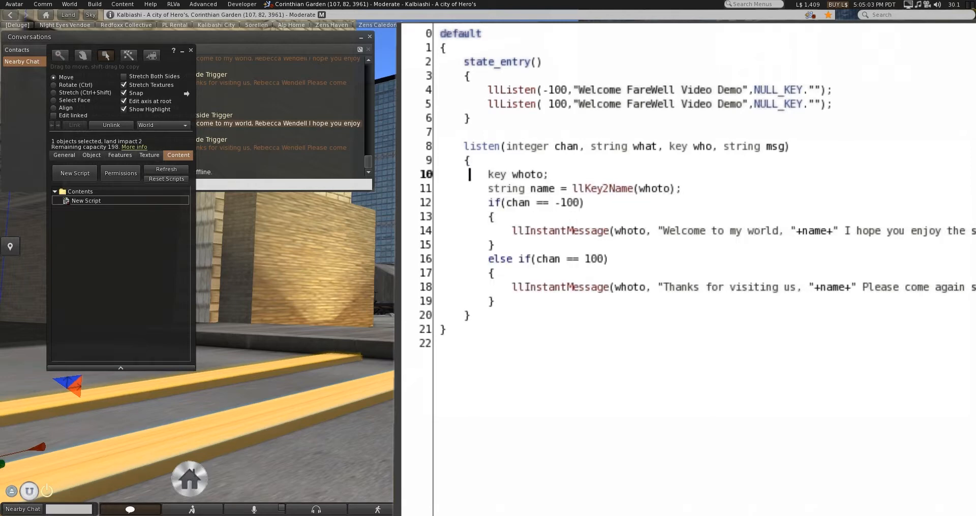
click(545, 175)
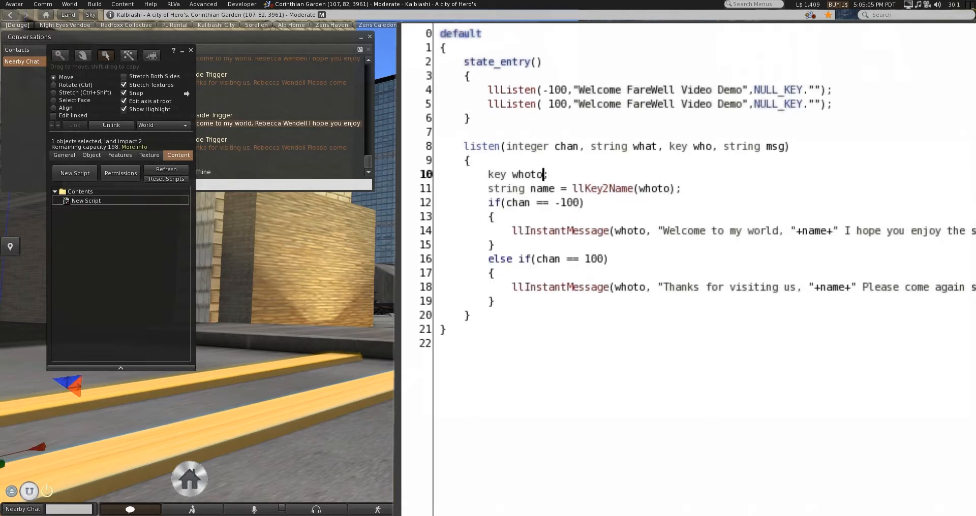
text(=)
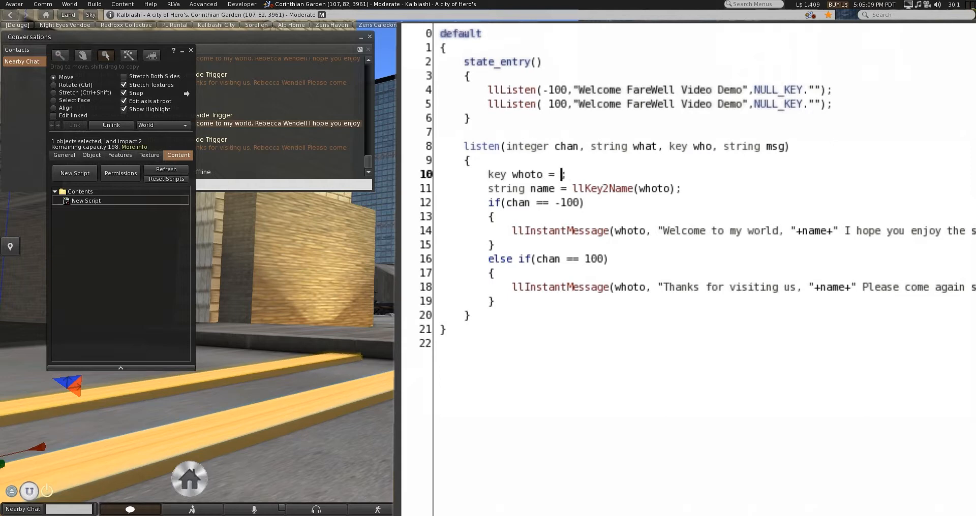
text(msg)
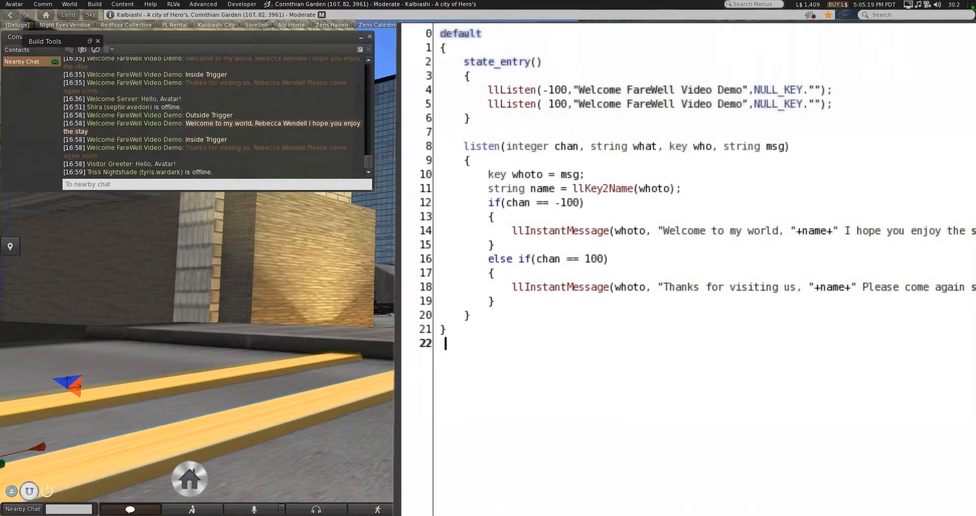
click(751, 89)
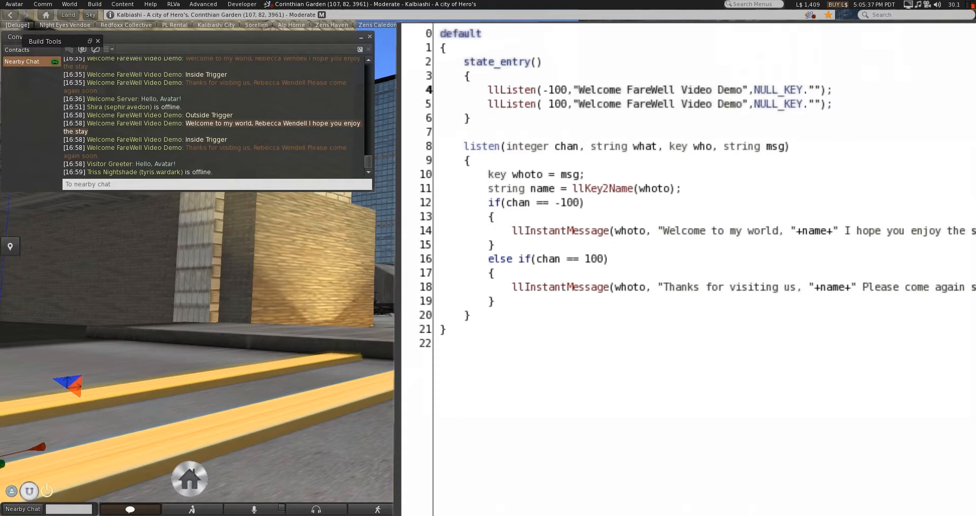
click(812, 89)
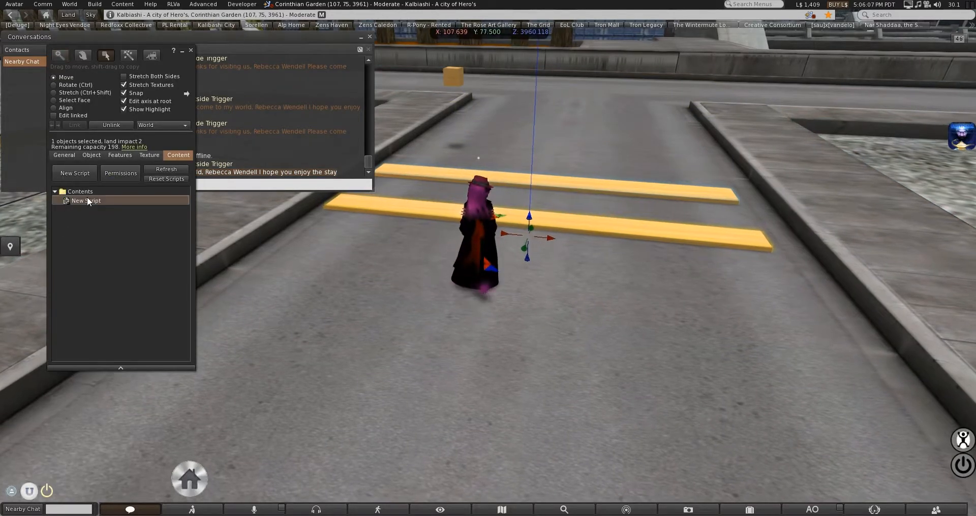
Step: Walk over the trigger, dismiss the Visitor Greeter card, and head toward the server room
double_click(86, 200)
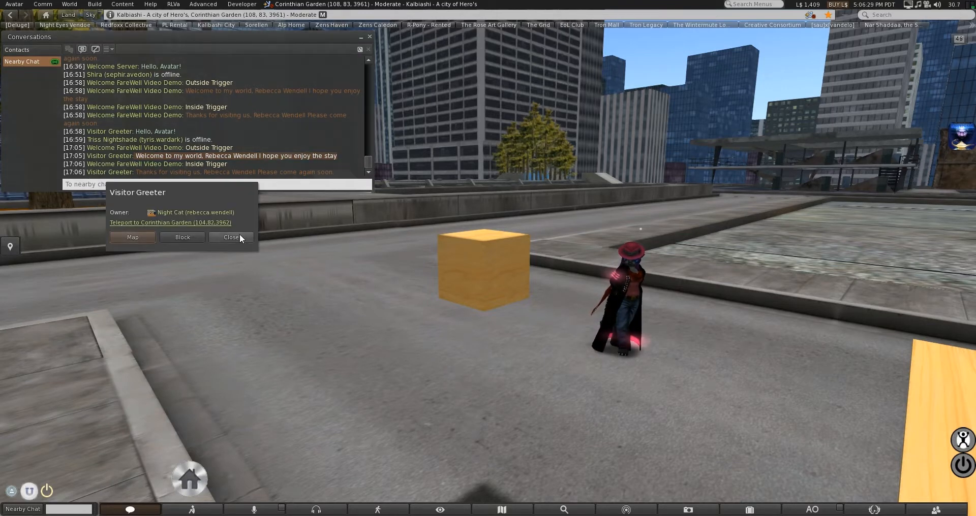
click(230, 237)
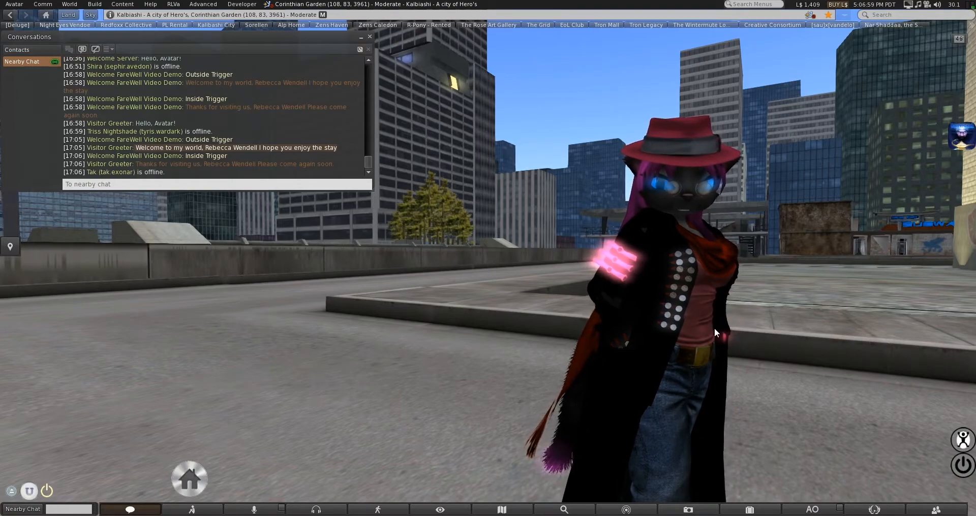
key(W)
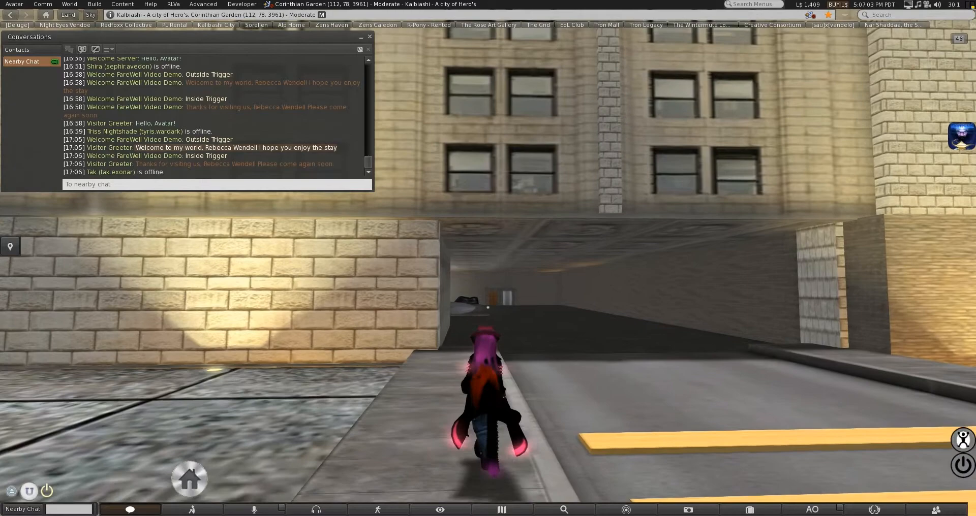
key(W)
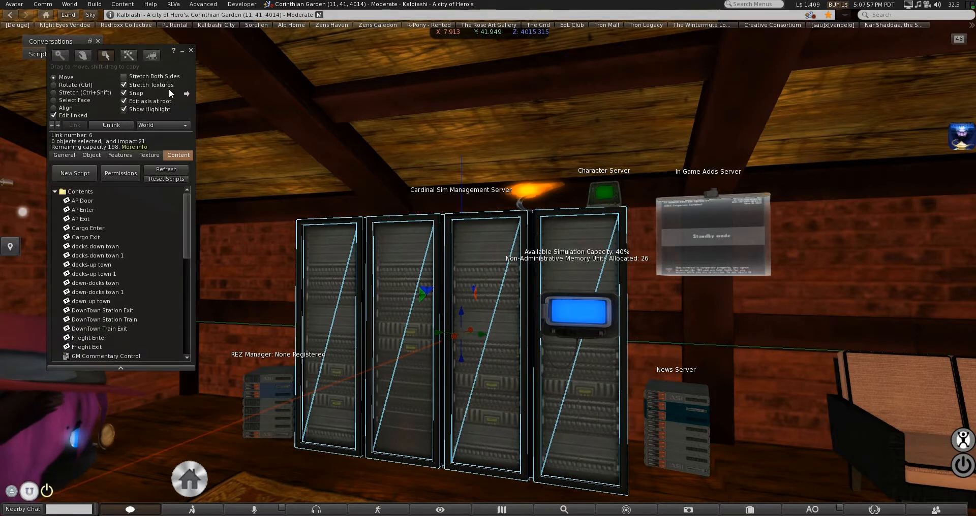
Step: Browse the server object's contents, opening a script and one of the Lofts notecards
scroll(down, 3)
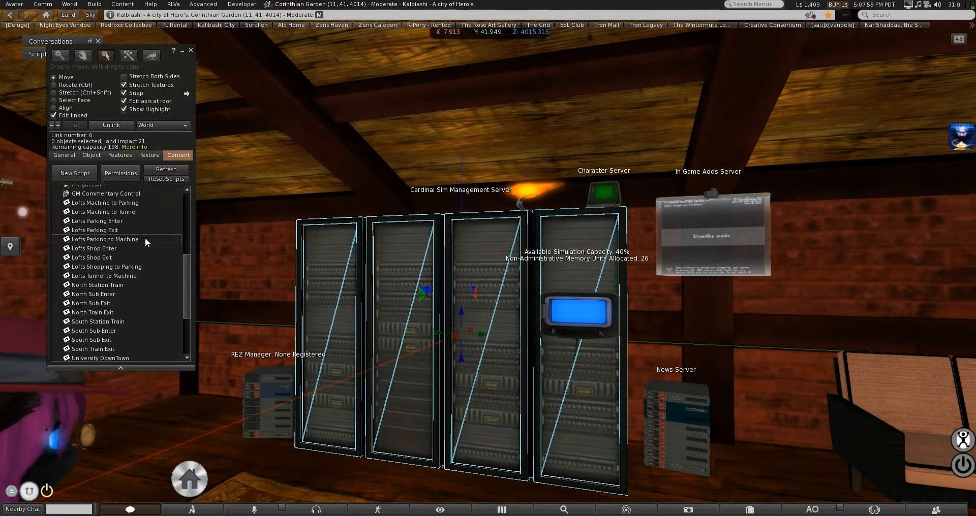
scroll(up, 3)
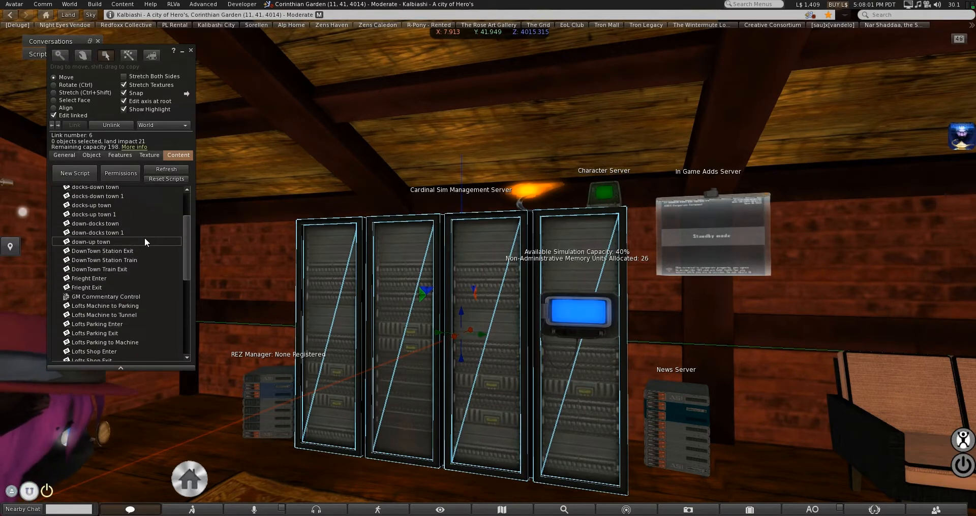
scroll(down, 3)
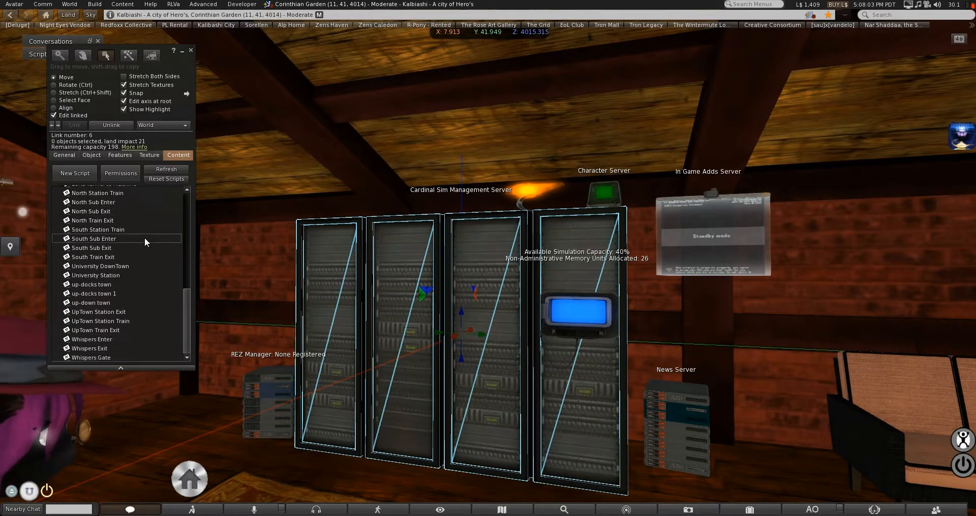
scroll(up, 3)
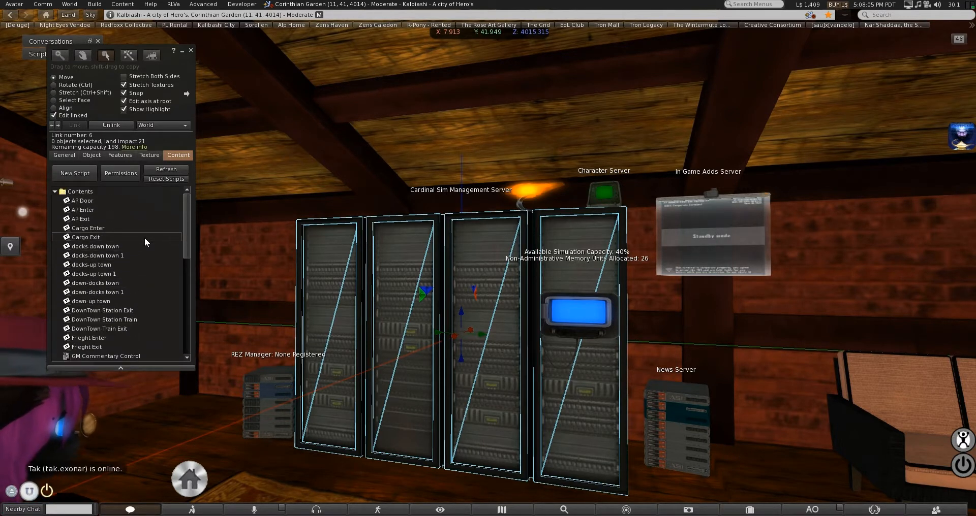
scroll(down, 3)
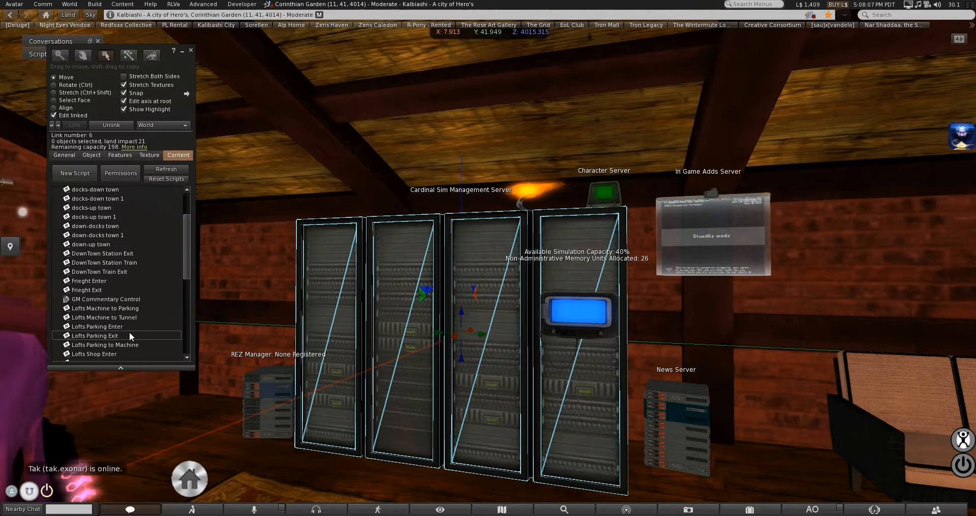
double_click(104, 308)
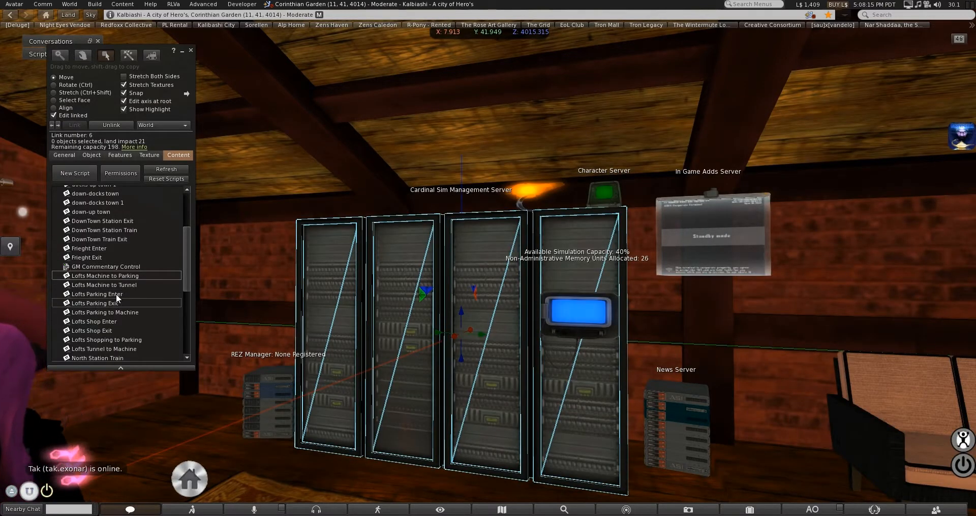
double_click(97, 303)
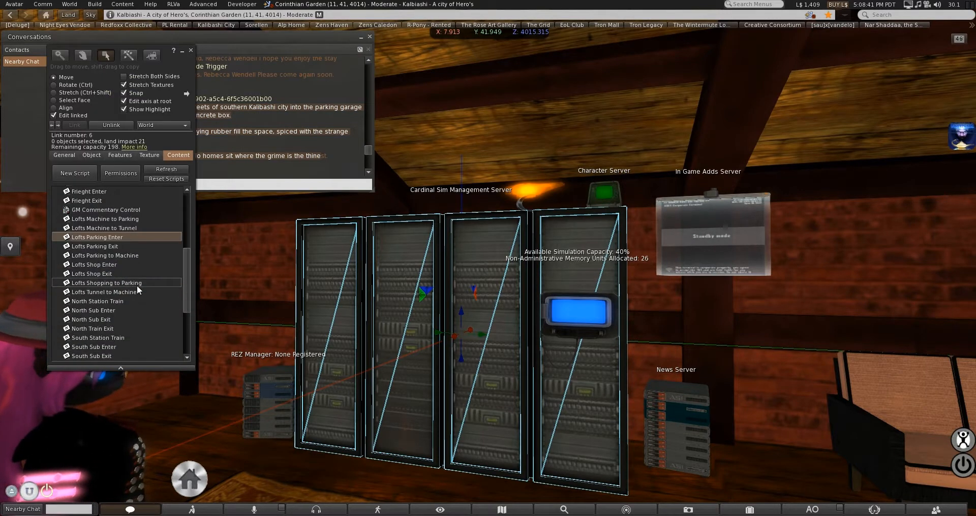
double_click(97, 237)
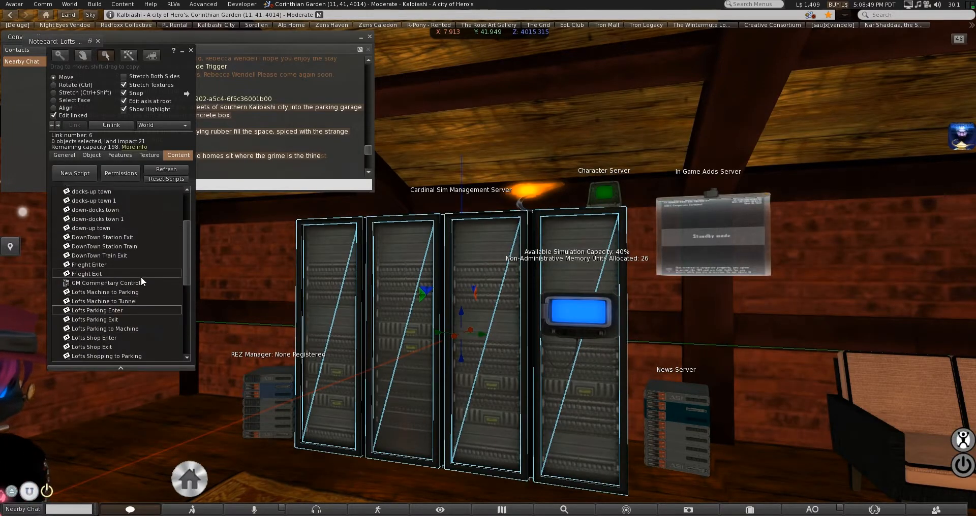
Step: Locate and open the GM Commentary Control script from the contents list
scroll(down, 3)
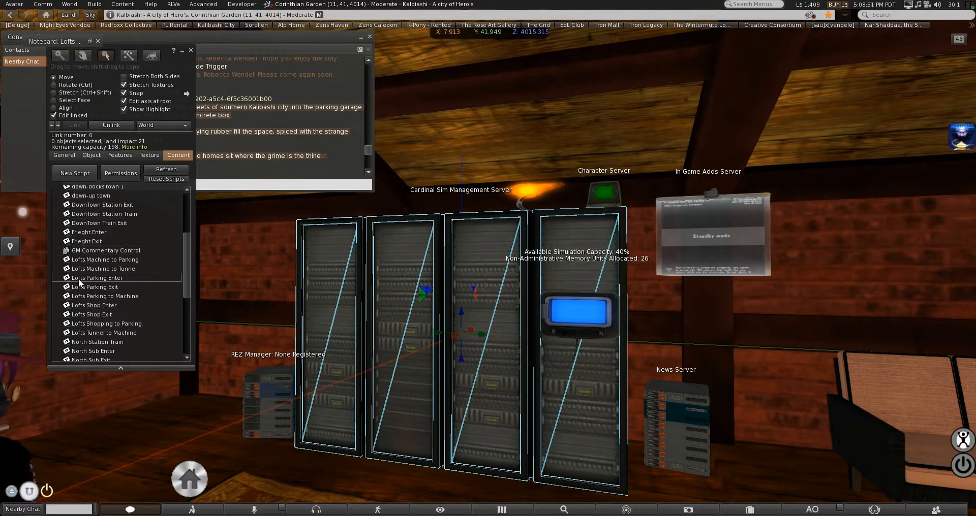
mouse_move(249, 270)
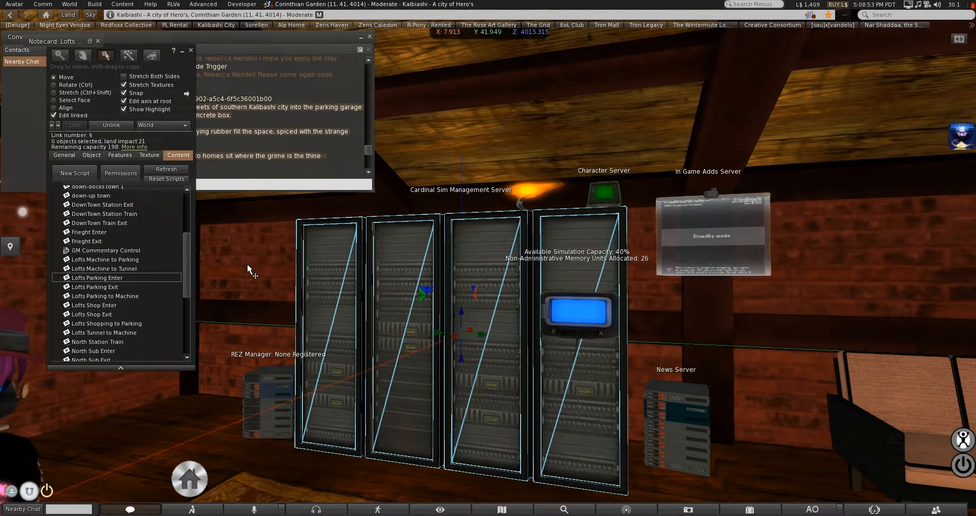
scroll(down, 3)
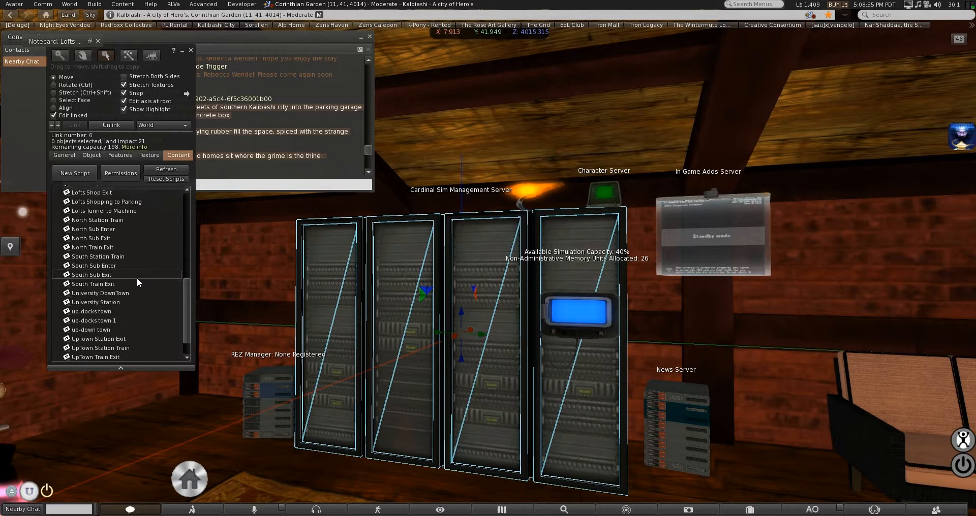
scroll(up, 3)
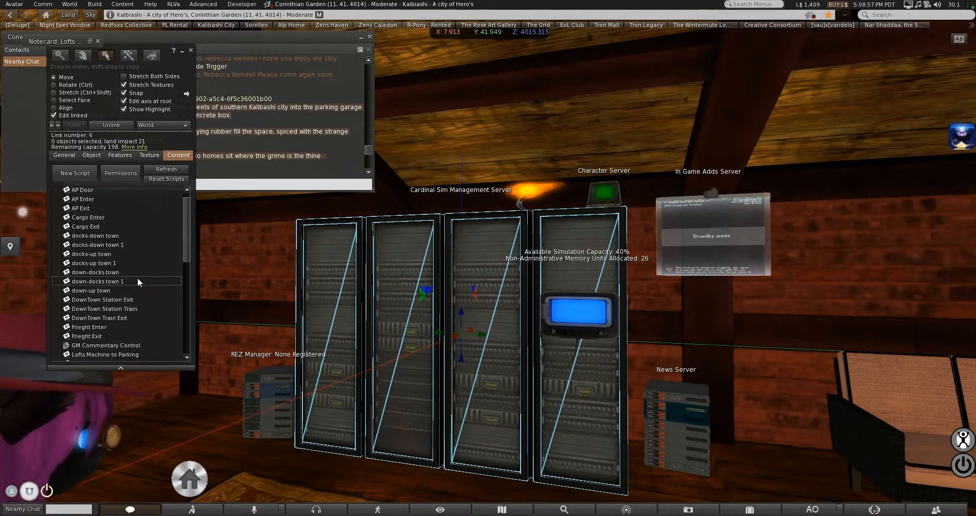
double_click(105, 345)
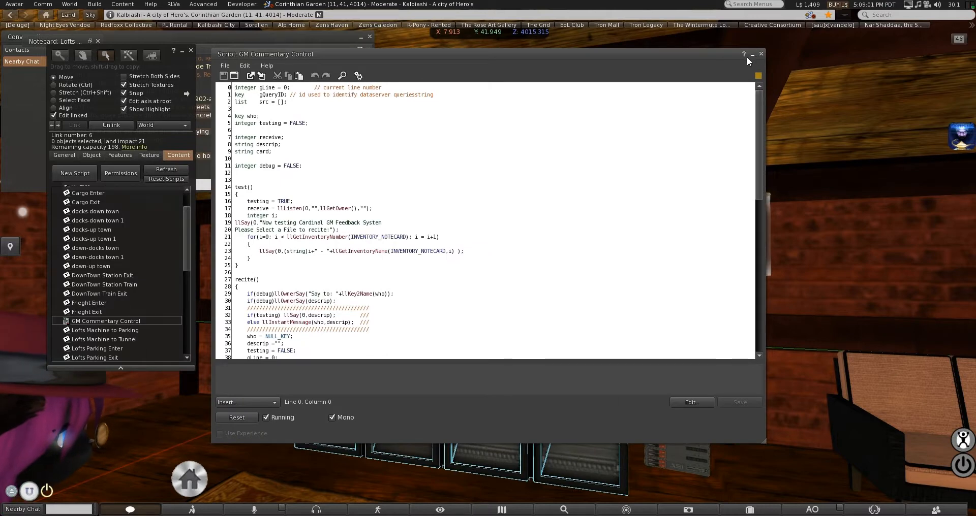
Step: Scroll through GM Commentary Control and highlight the lines that load the chosen notecard
scroll(down, 3)
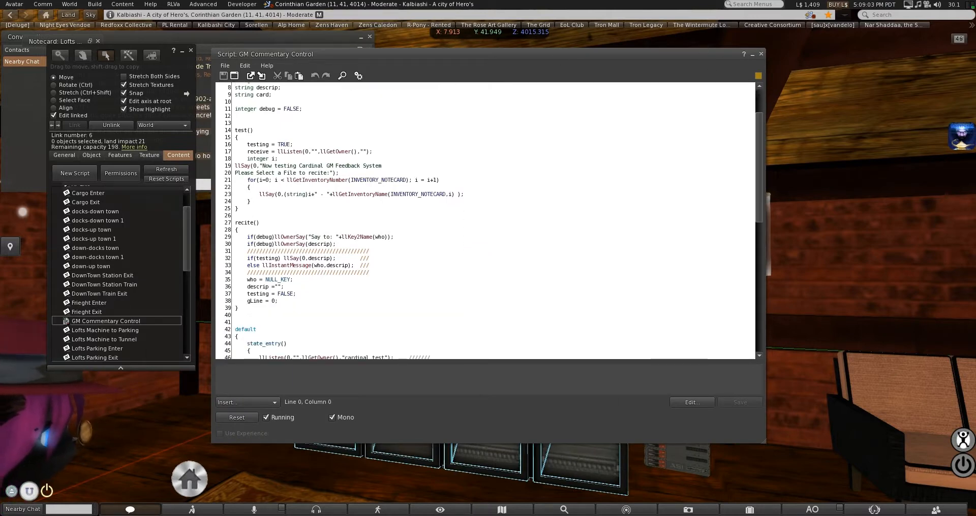
scroll(down, 3)
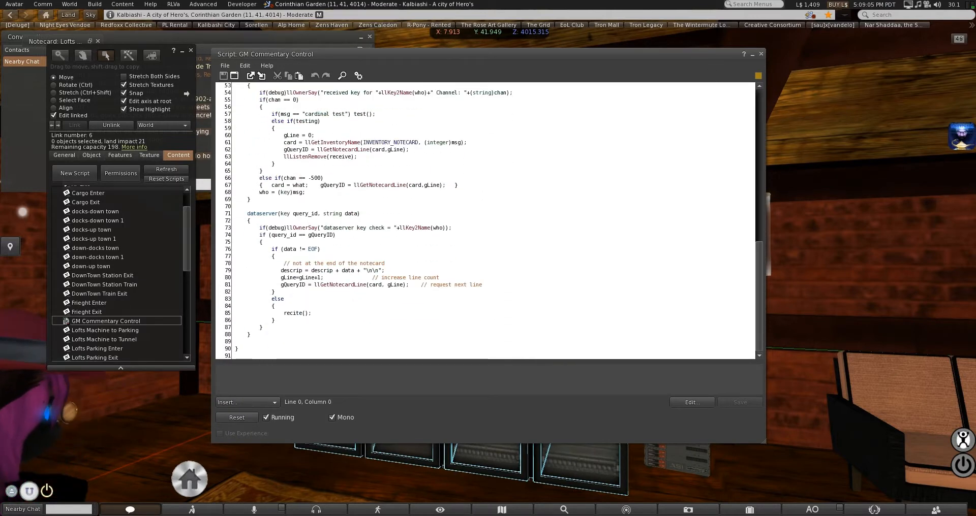
scroll(up, 3)
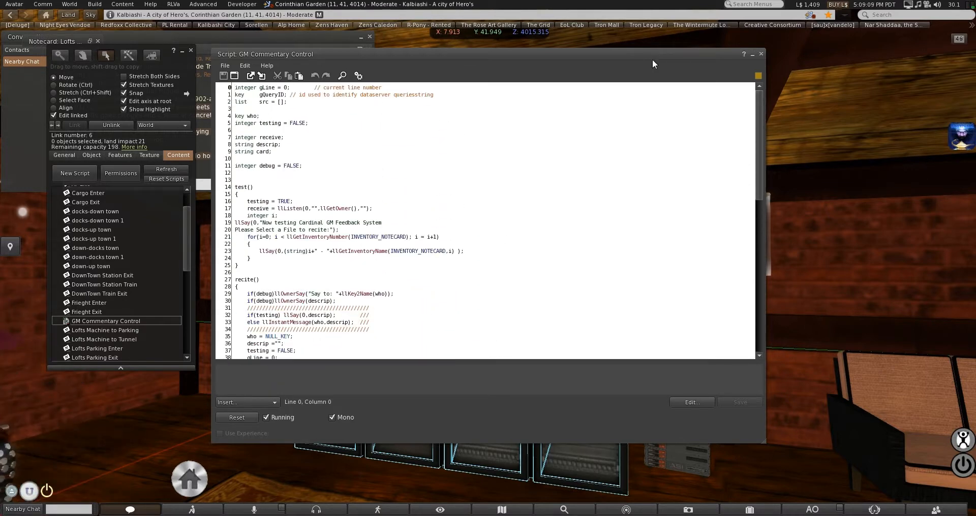
scroll(down, 3)
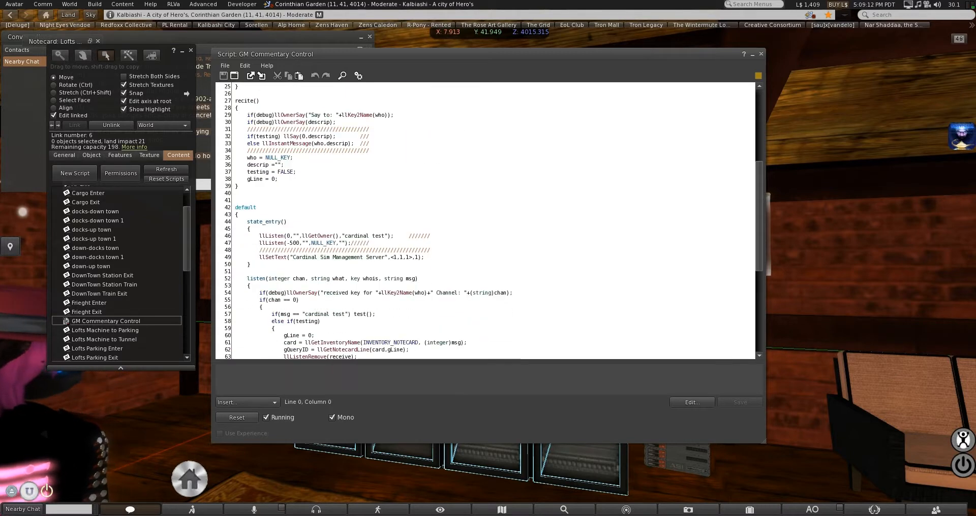
scroll(down, 3)
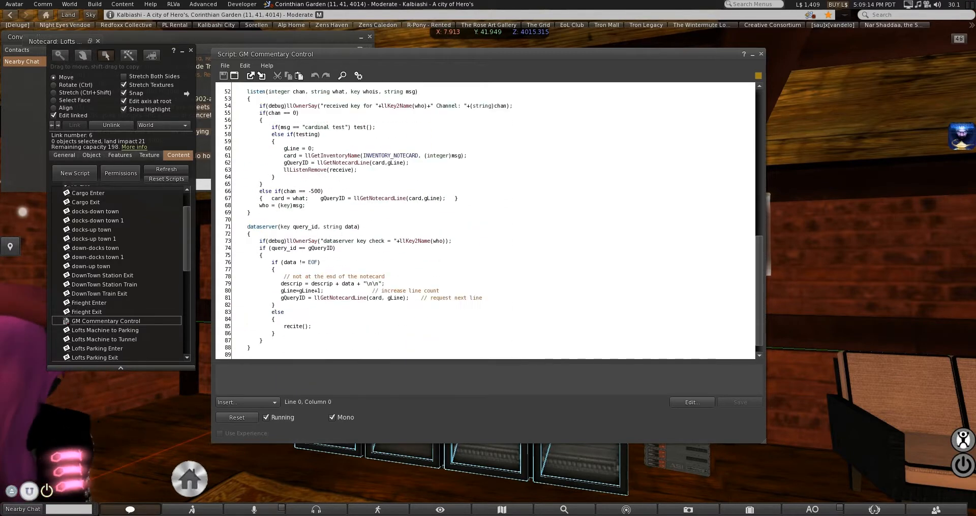
scroll(up, 3)
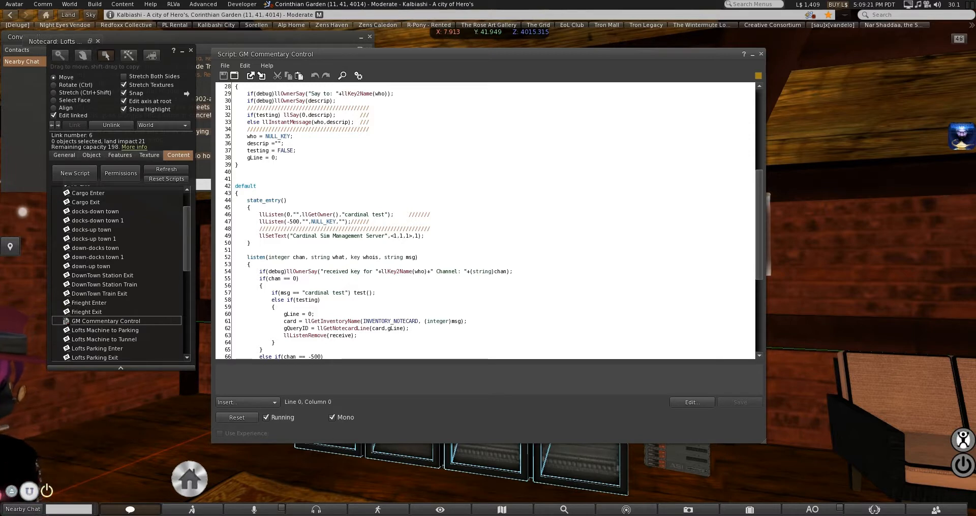
scroll(down, 3)
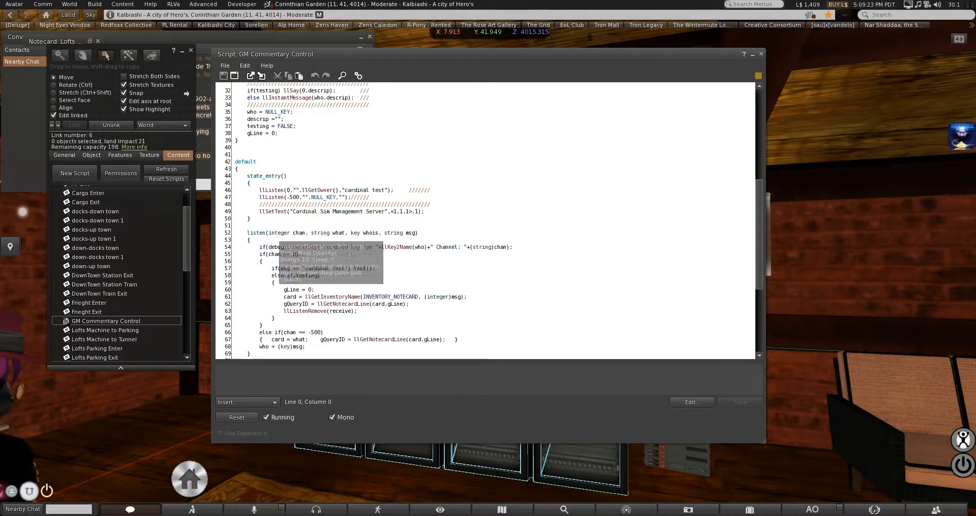
scroll(down, 3)
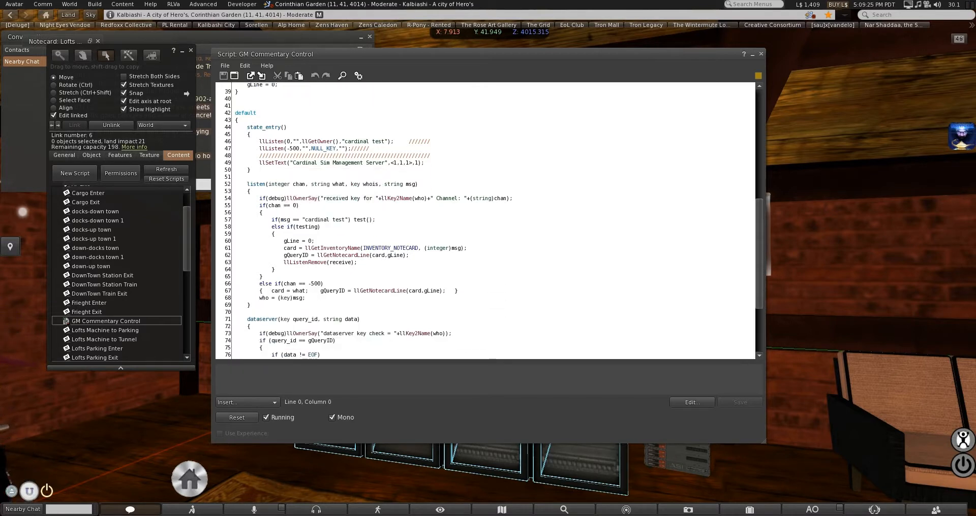
click(282, 248)
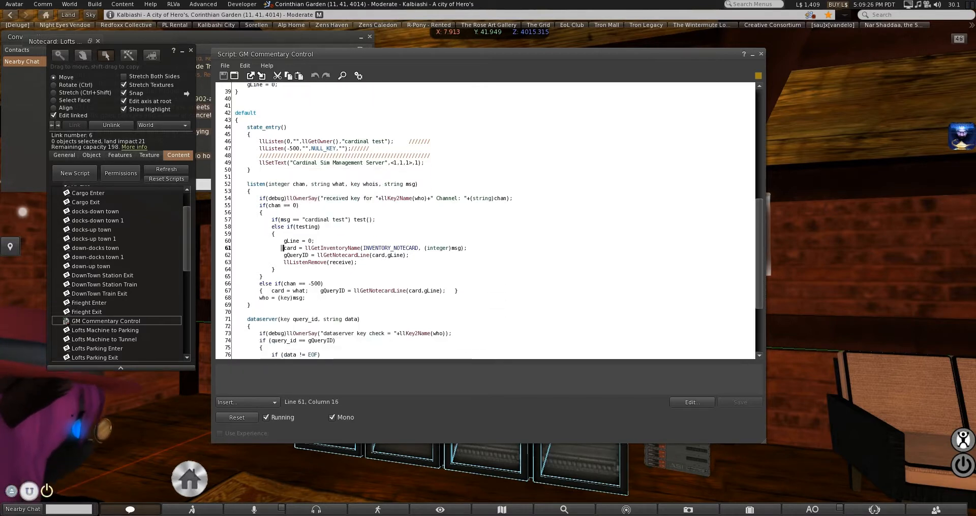
drag(284, 248, 358, 262)
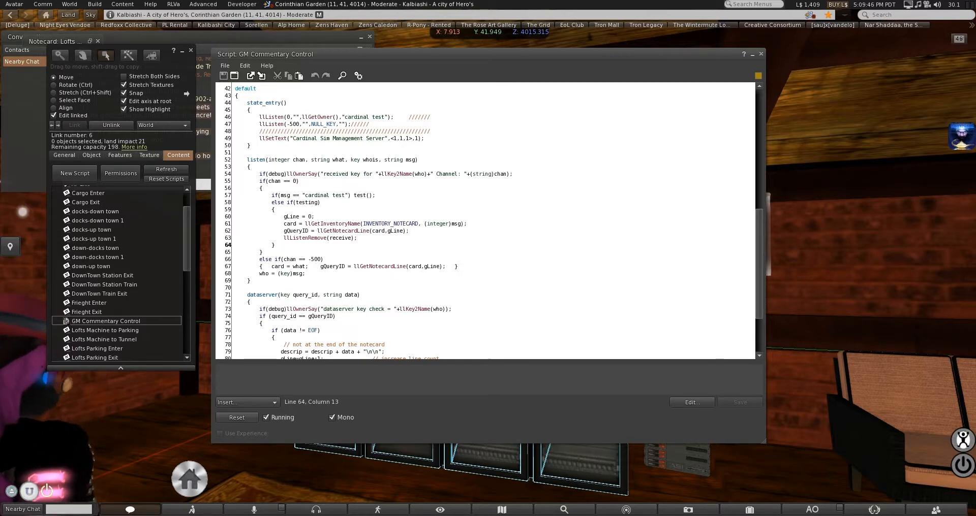
Step: Review the listen and dataserver code at the top, then close the script editor
scroll(up, 3)
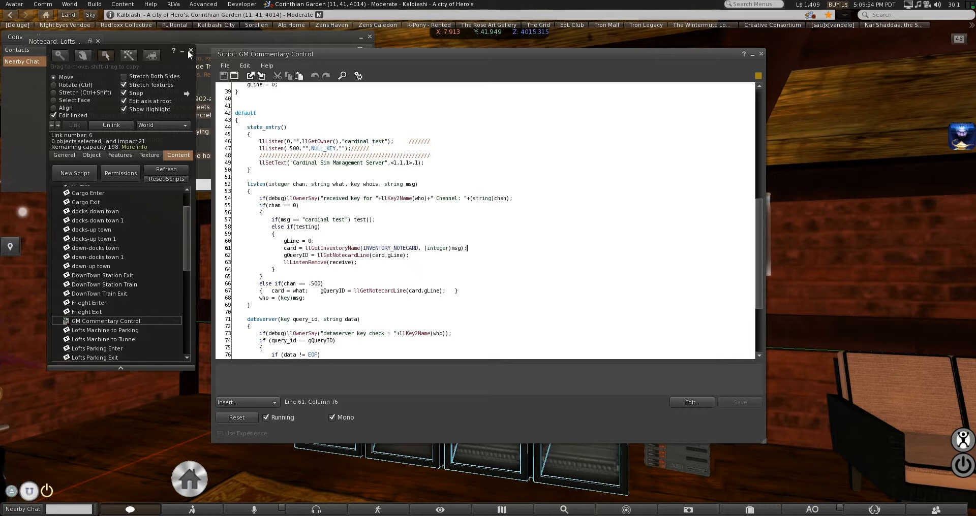
mouse_move(191, 50)
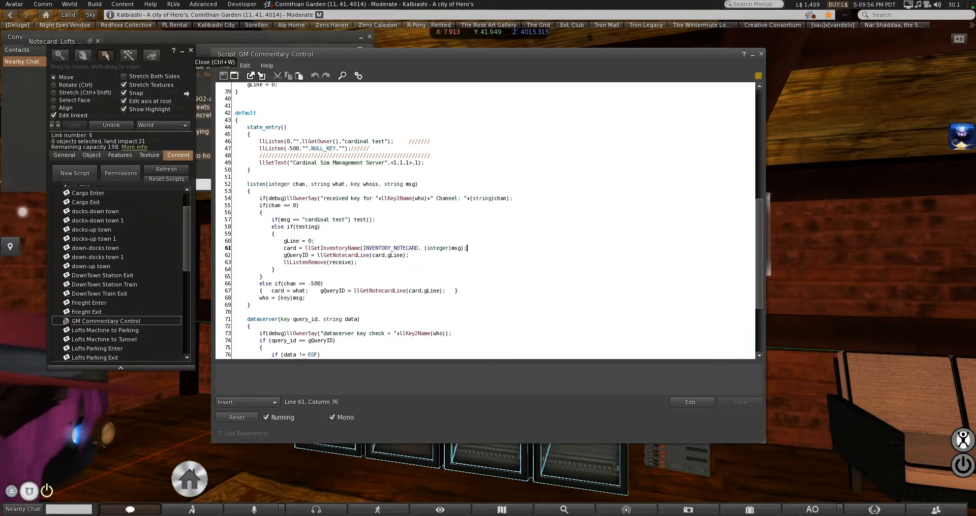
scroll(up, 3)
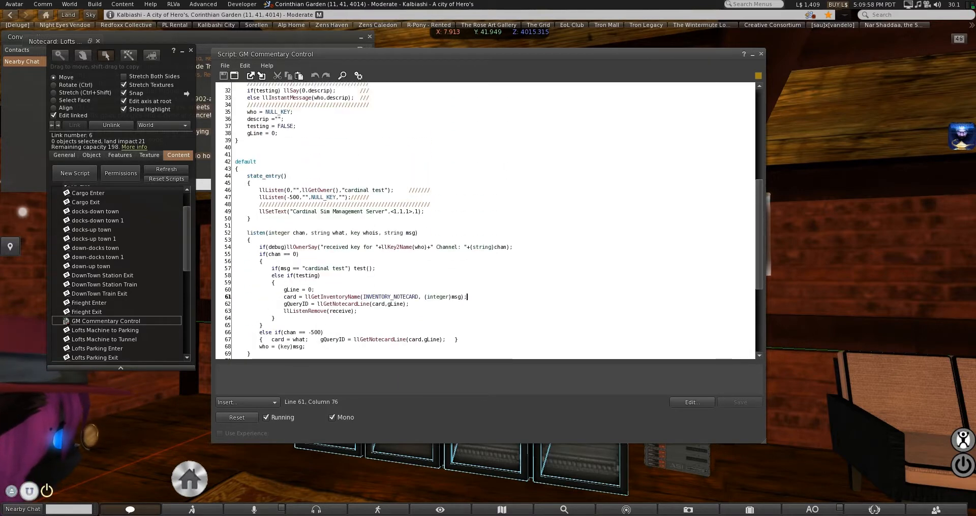
scroll(up, 3)
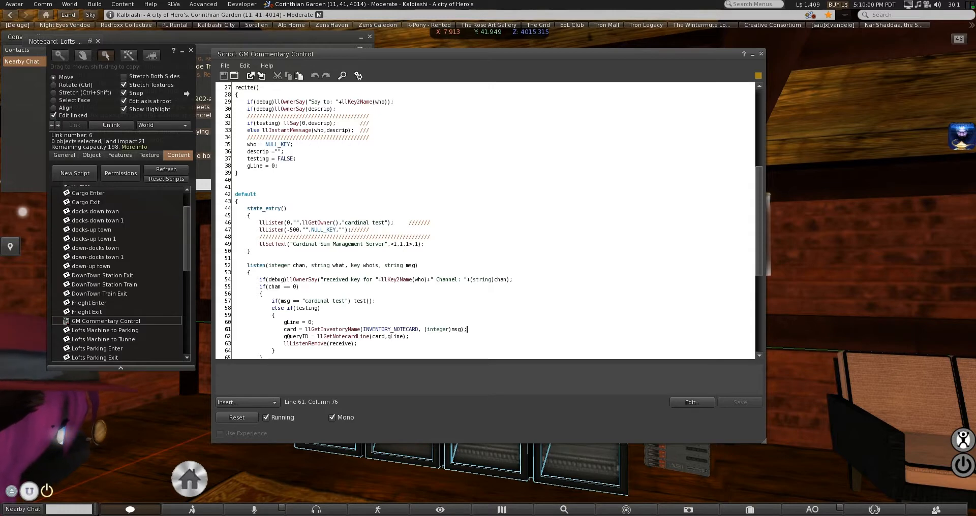
scroll(down, 3)
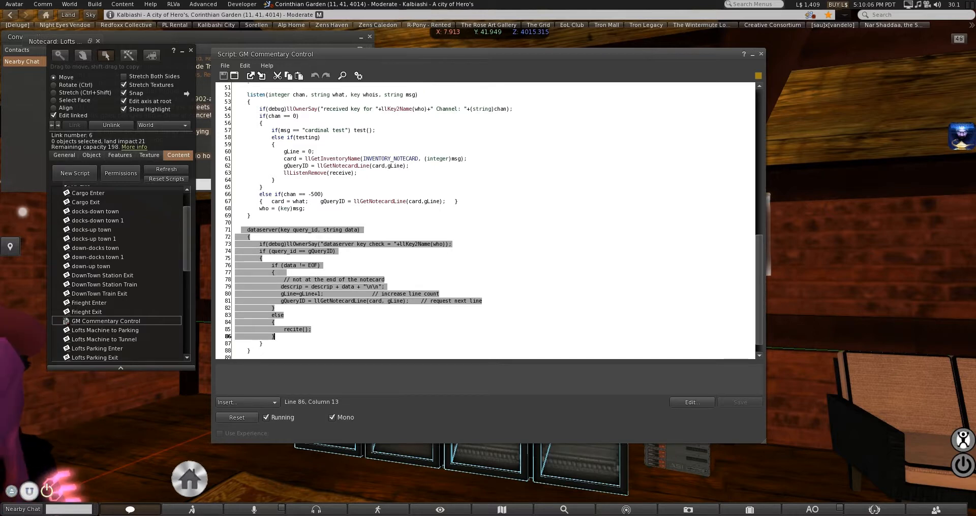
scroll(up, 3)
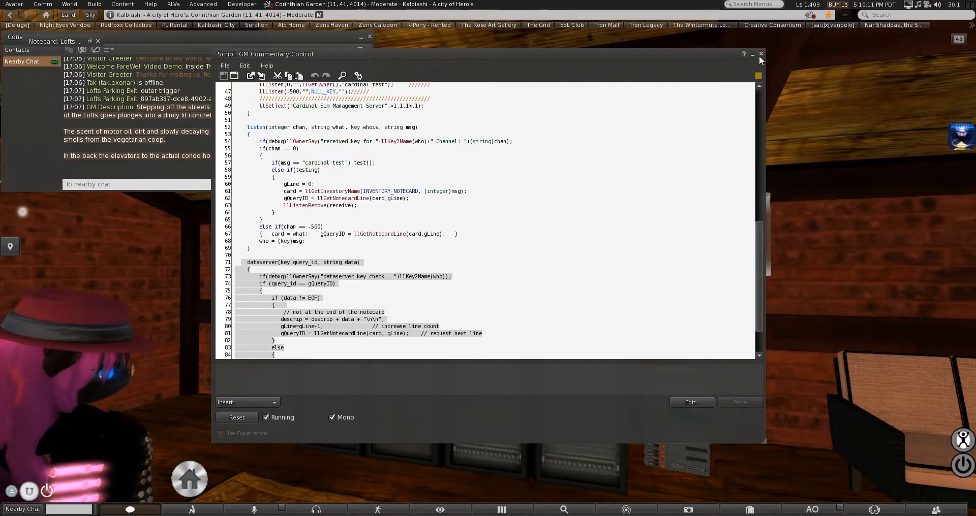
click(760, 54)
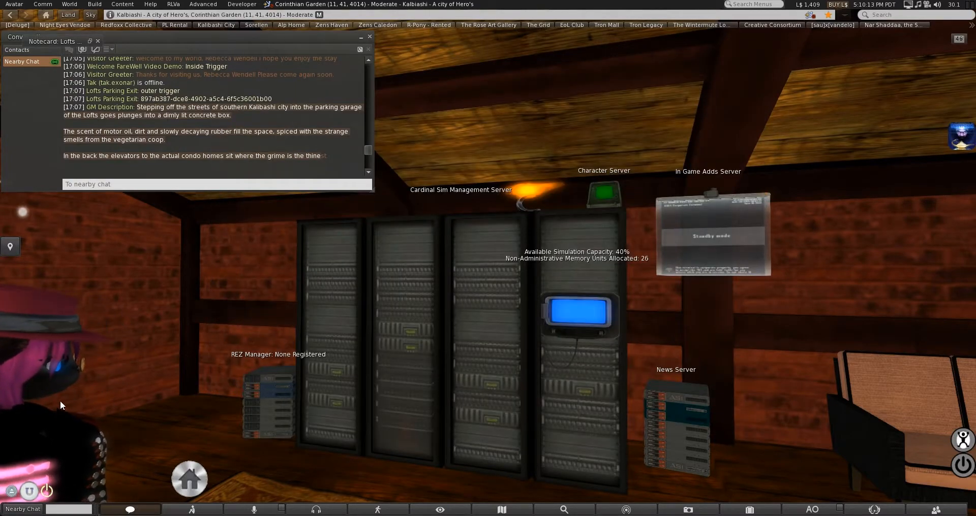